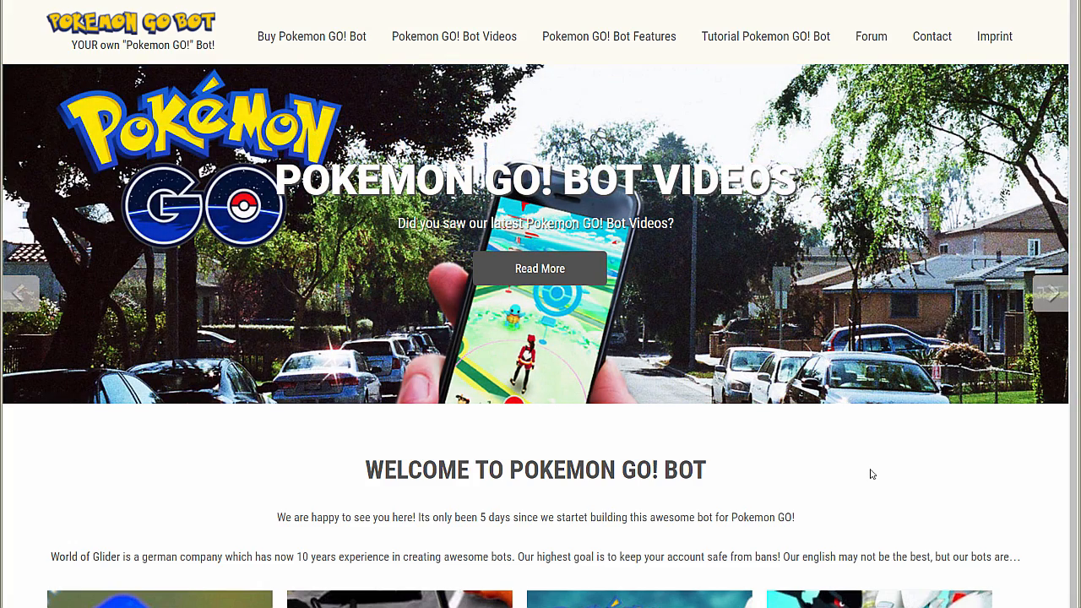
{"action": "mouse_move", "coordinate": [763, 37]}
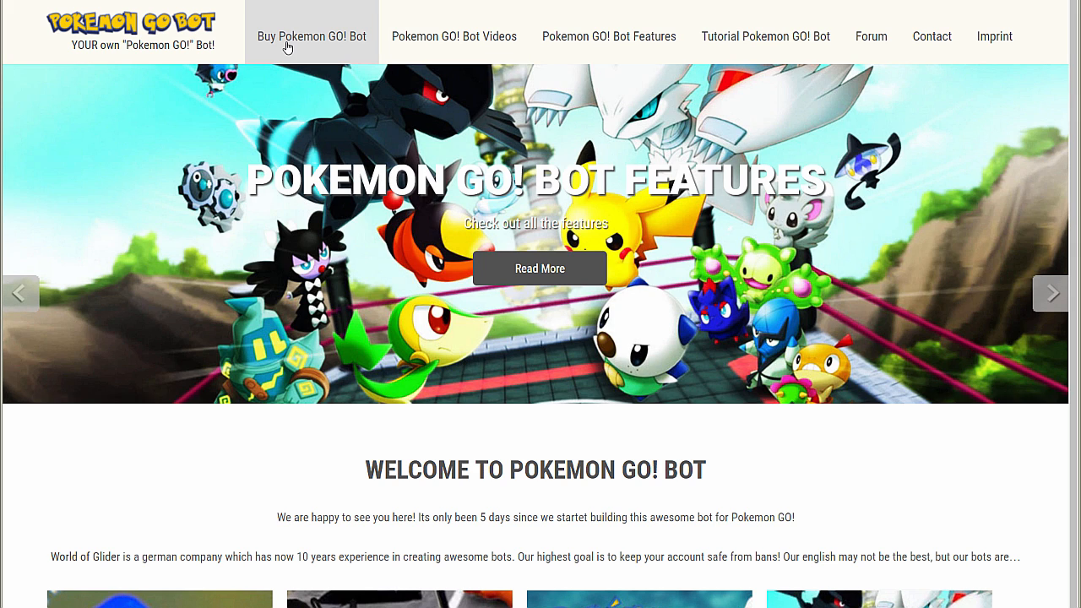
From the homepage, reach the Version 1.06 post and scroll to the 'Download Pokemon GO! Bot Version 1.07a' link
{"action": "left_click", "coordinate": [311, 37]}
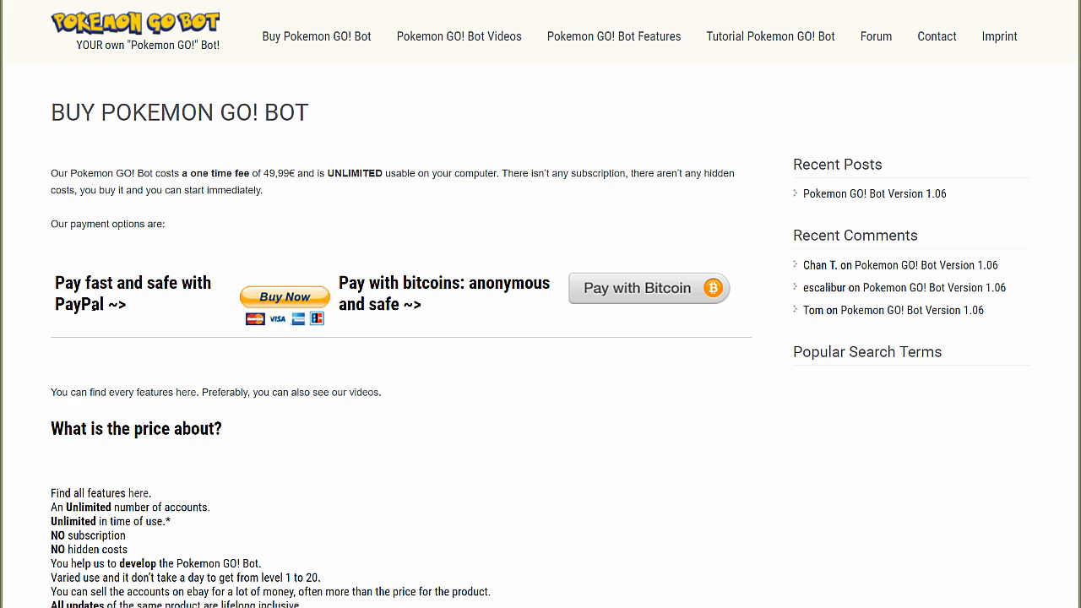
{"action": "mouse_move", "coordinate": [702, 287]}
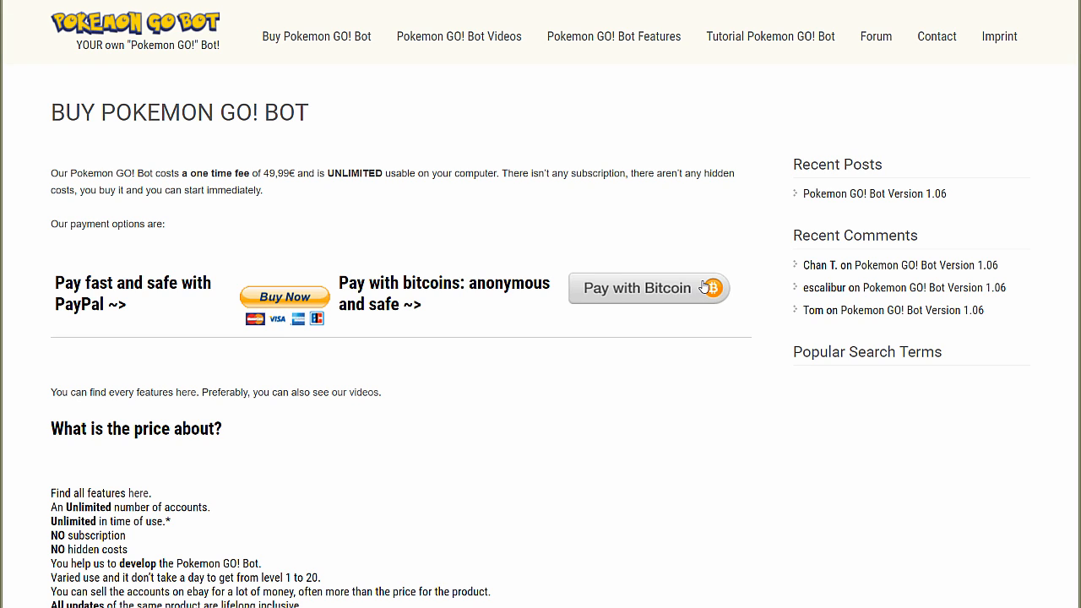
{"action": "mouse_move", "coordinate": [533, 473]}
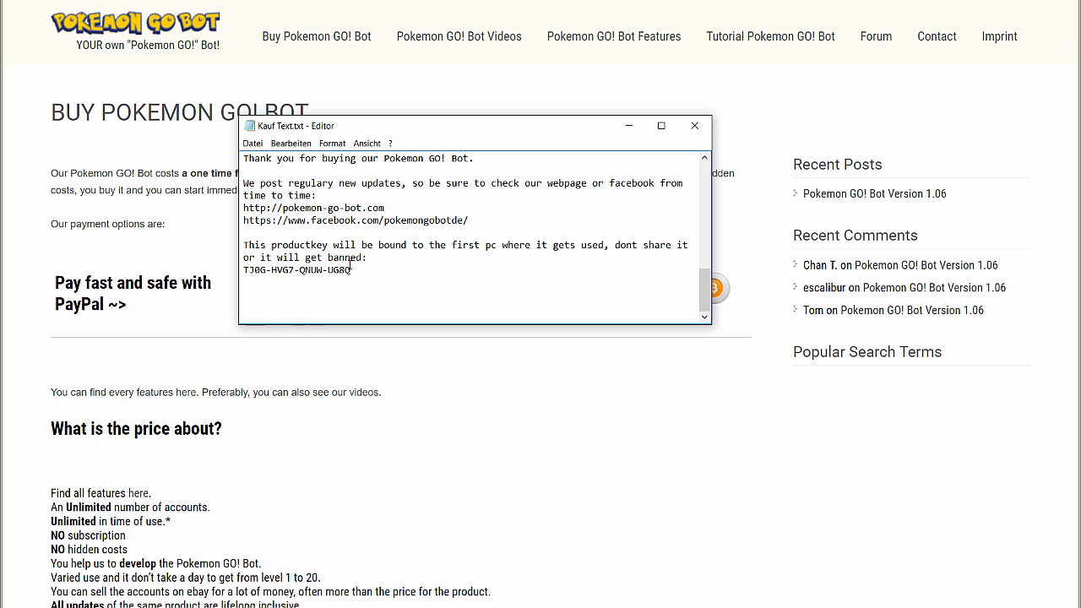
{"action": "left_click", "coordinate": [694, 125]}
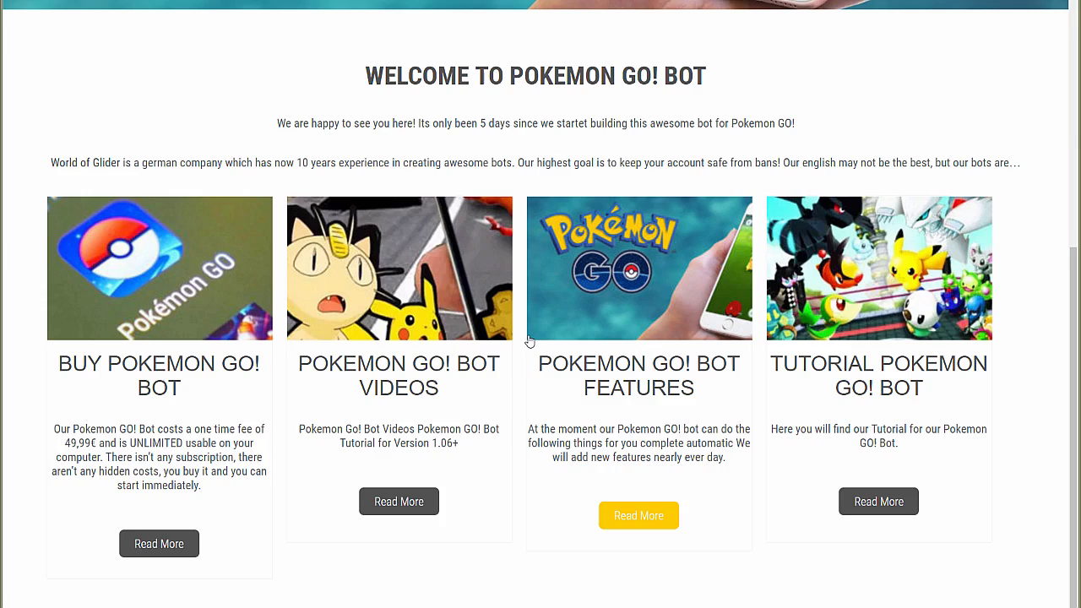
{"action": "scroll", "scroll_direction": "up", "scroll_amount": 3}
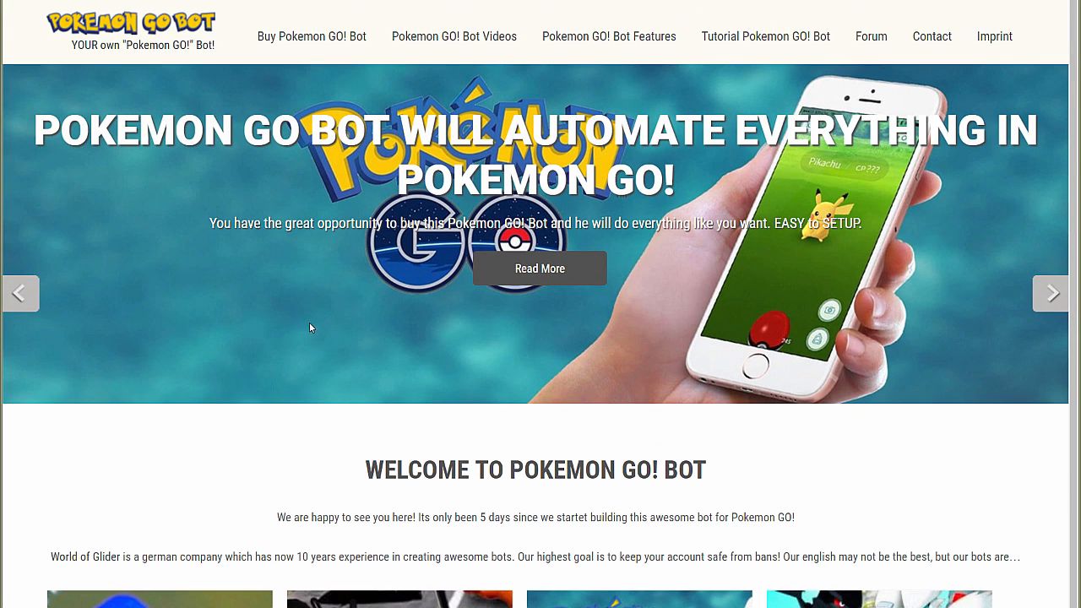
{"action": "scroll", "scroll_direction": "down", "scroll_amount": 3}
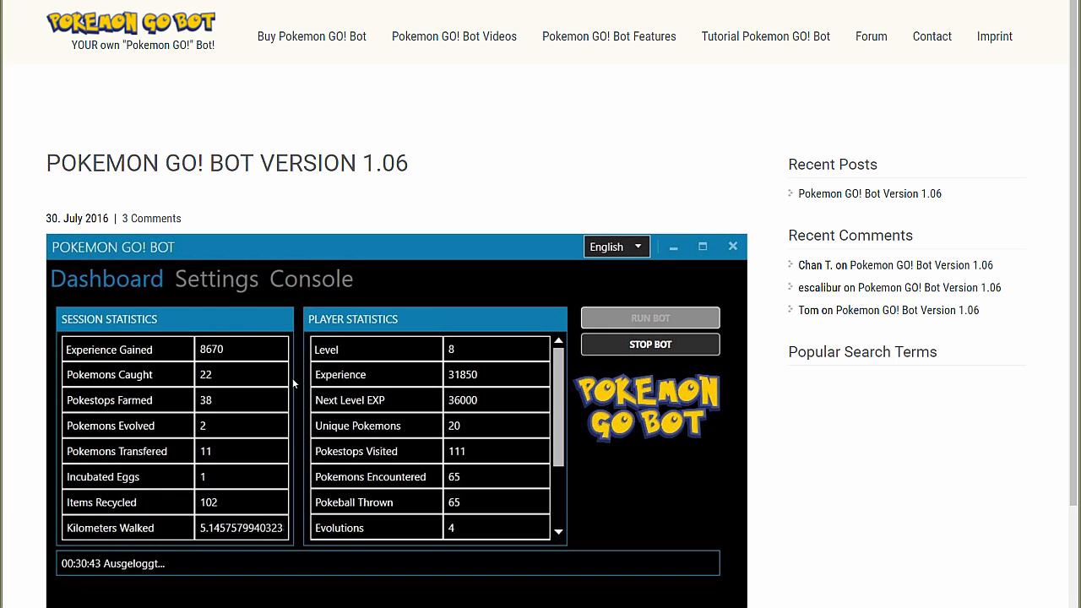
{"action": "scroll", "scroll_direction": "down", "scroll_amount": 3}
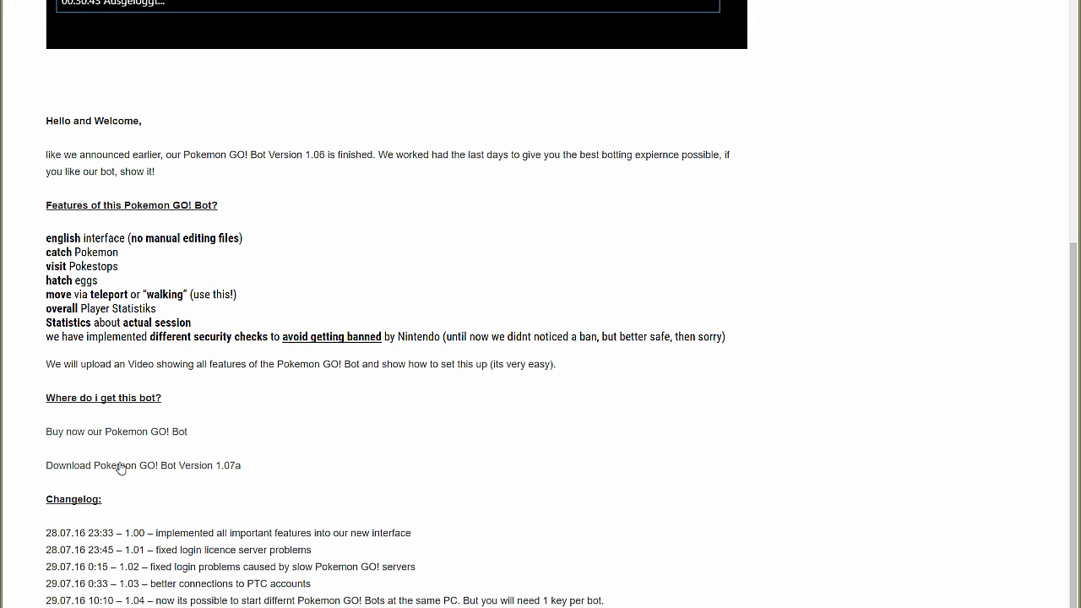
{"action": "mouse_move", "coordinate": [239, 471]}
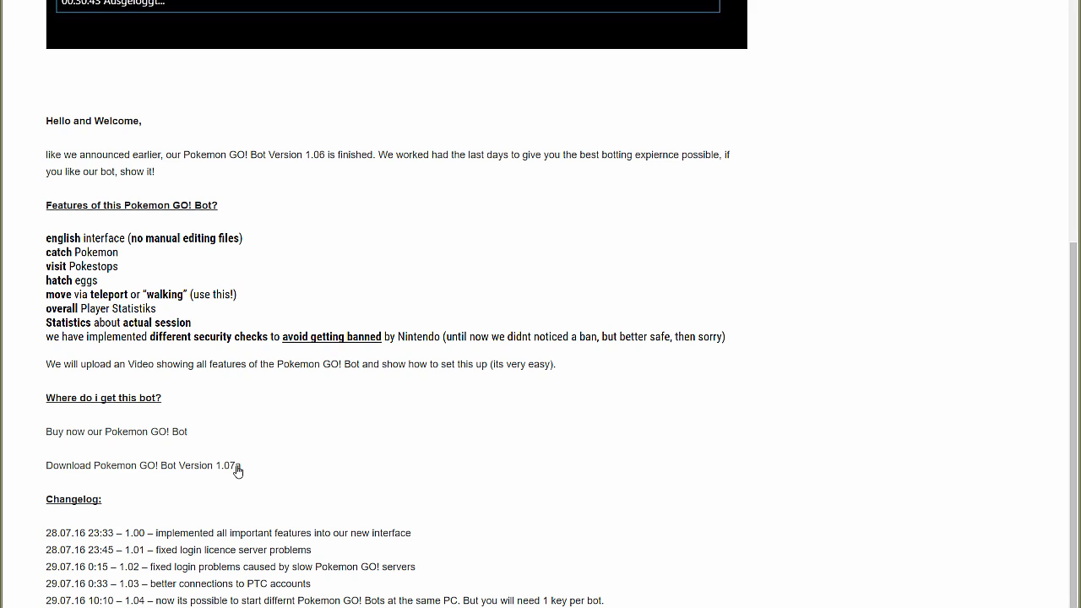
Extract the PokemonGo.Bot 1.10 .rar archive into its own 'PokemonGo.Bot 1.10\' folder
{"action": "right_click", "coordinate": [64, 17]}
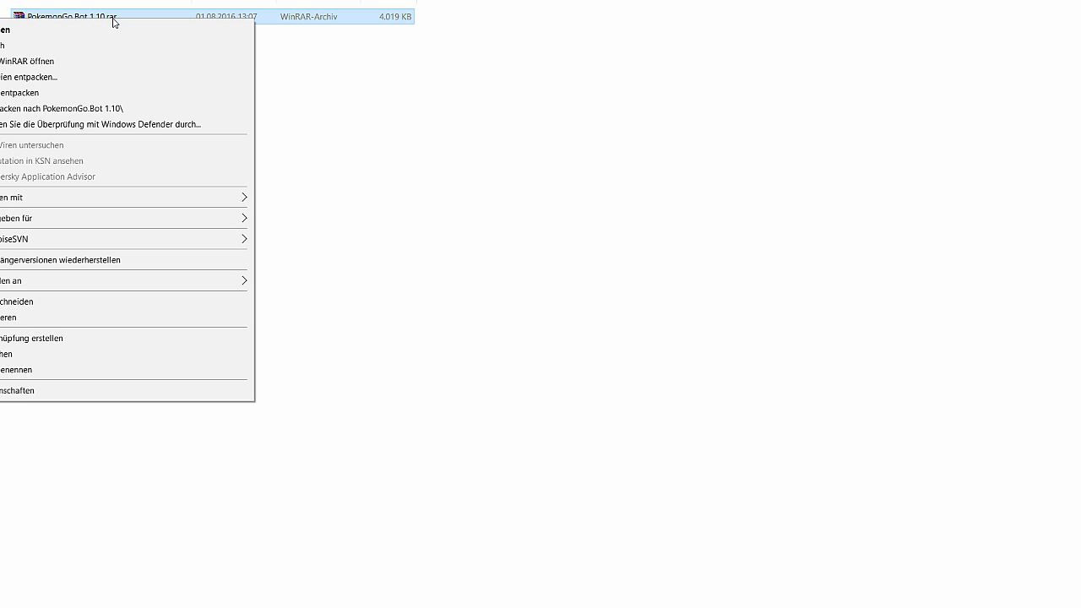
{"action": "mouse_move", "coordinate": [201, 108]}
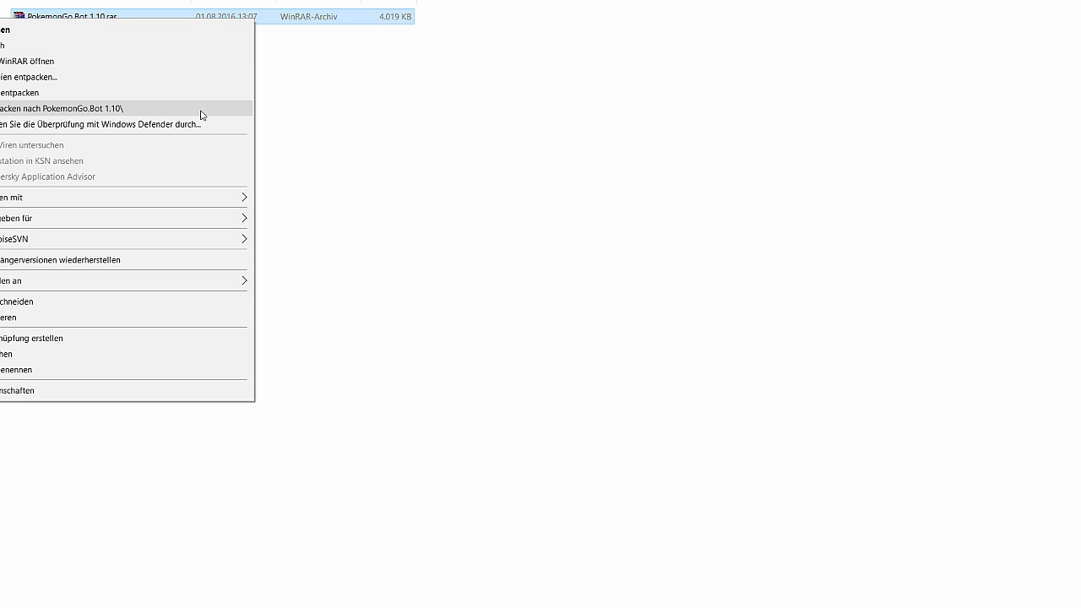
{"action": "mouse_move", "coordinate": [87, 116]}
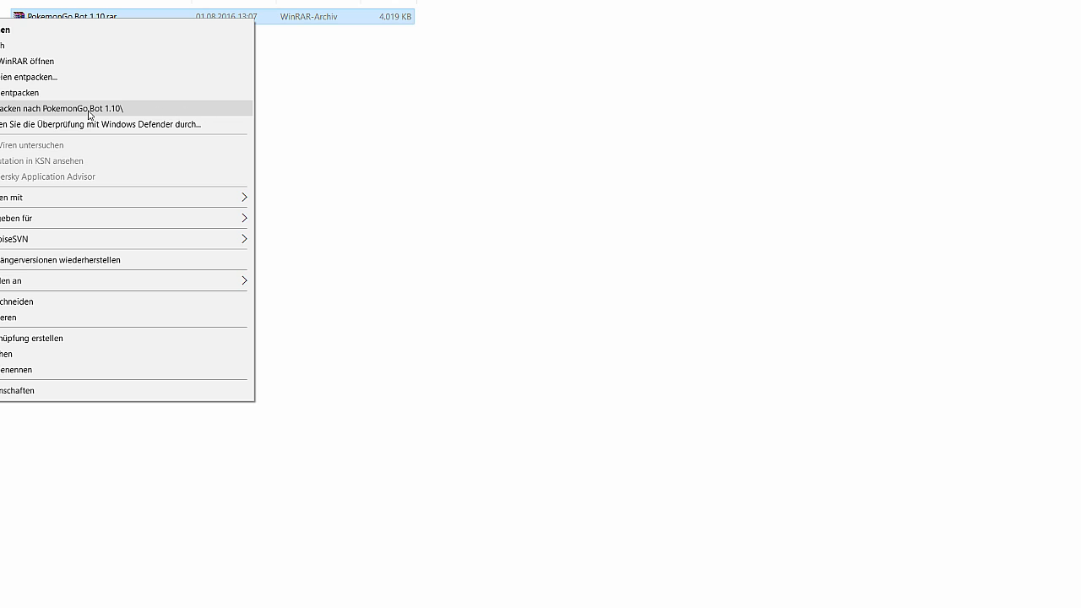
{"action": "left_click", "coordinate": [64, 109]}
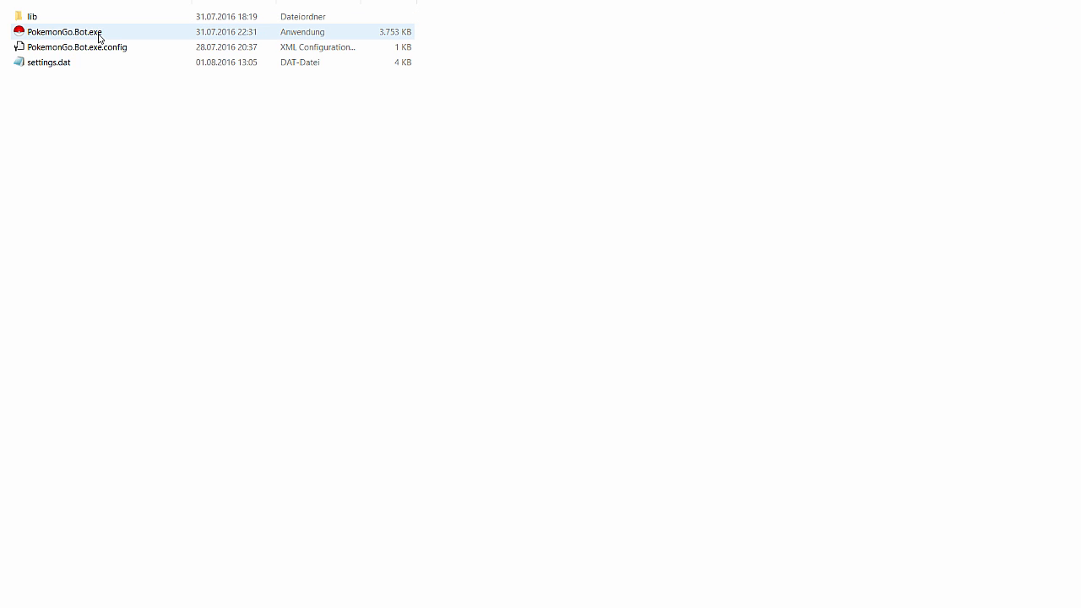
Launch PokemonGo.Bot.exe, glance at the Settings tab and return to the Dashboard statistics
{"action": "double_click", "coordinate": [64, 31]}
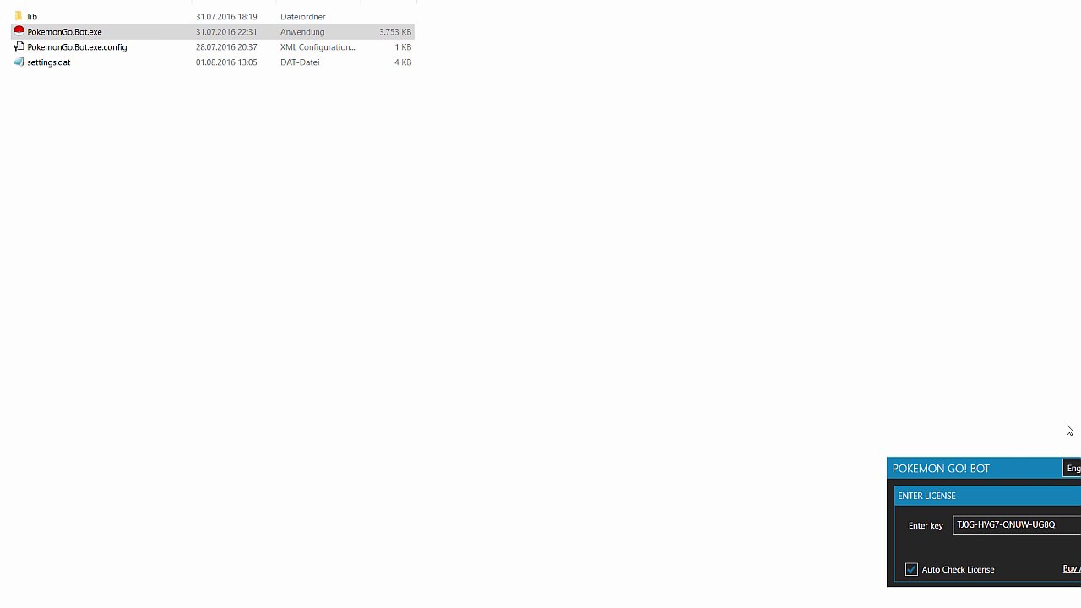
{"action": "mouse_move", "coordinate": [414, 230]}
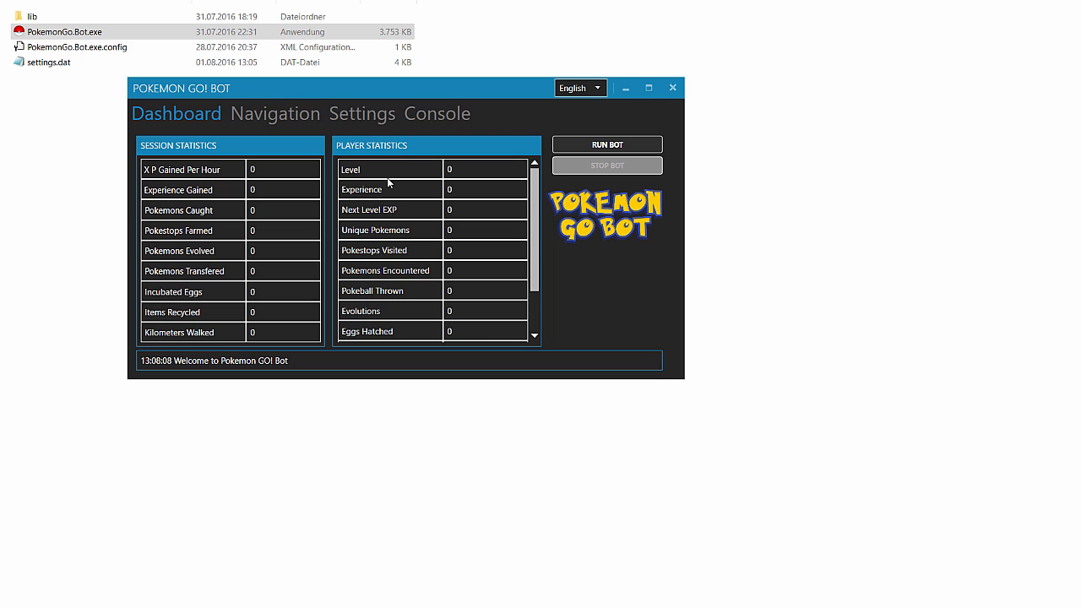
{"action": "mouse_move", "coordinate": [228, 139]}
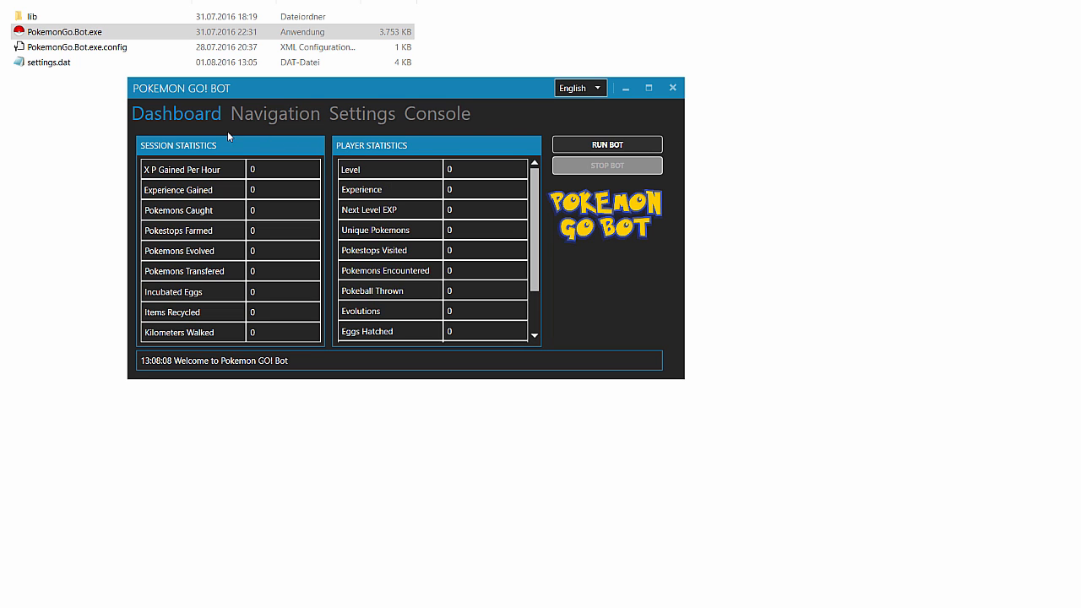
{"action": "mouse_move", "coordinate": [274, 113]}
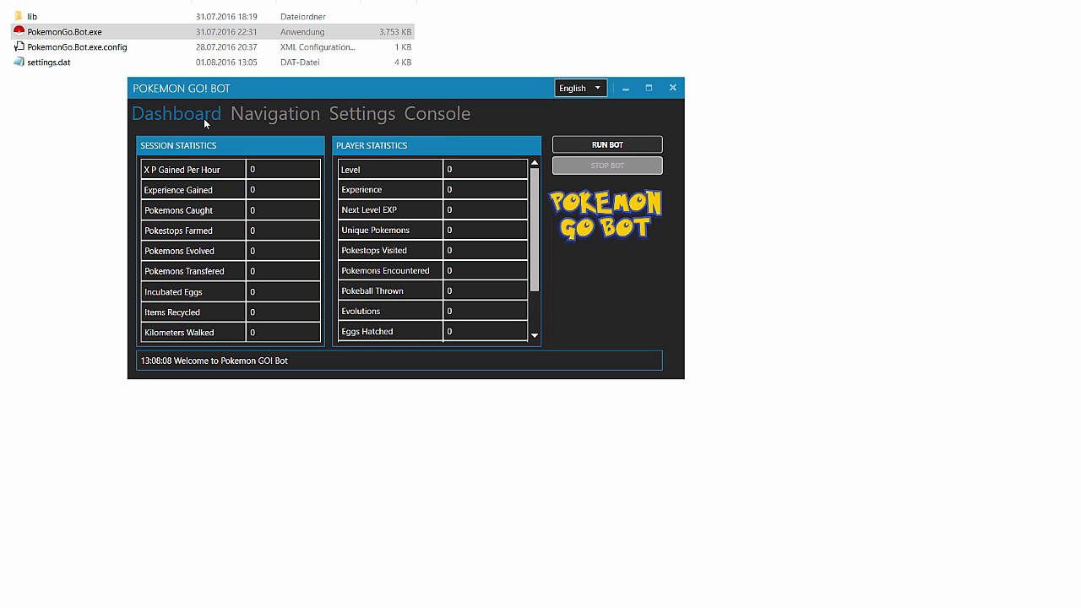
{"action": "left_click", "coordinate": [361, 113]}
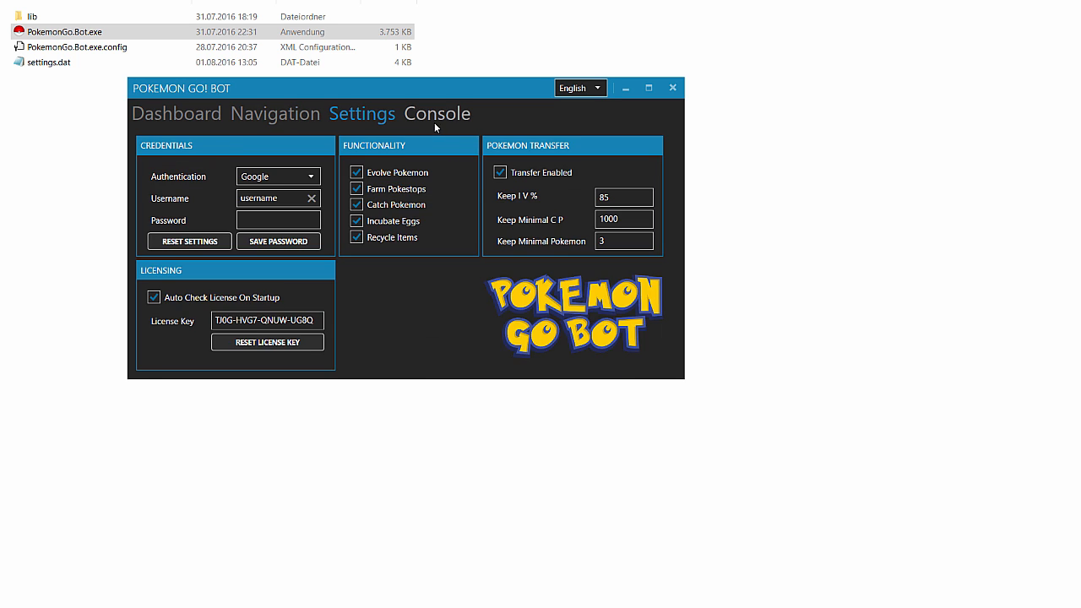
{"action": "left_click", "coordinate": [175, 113]}
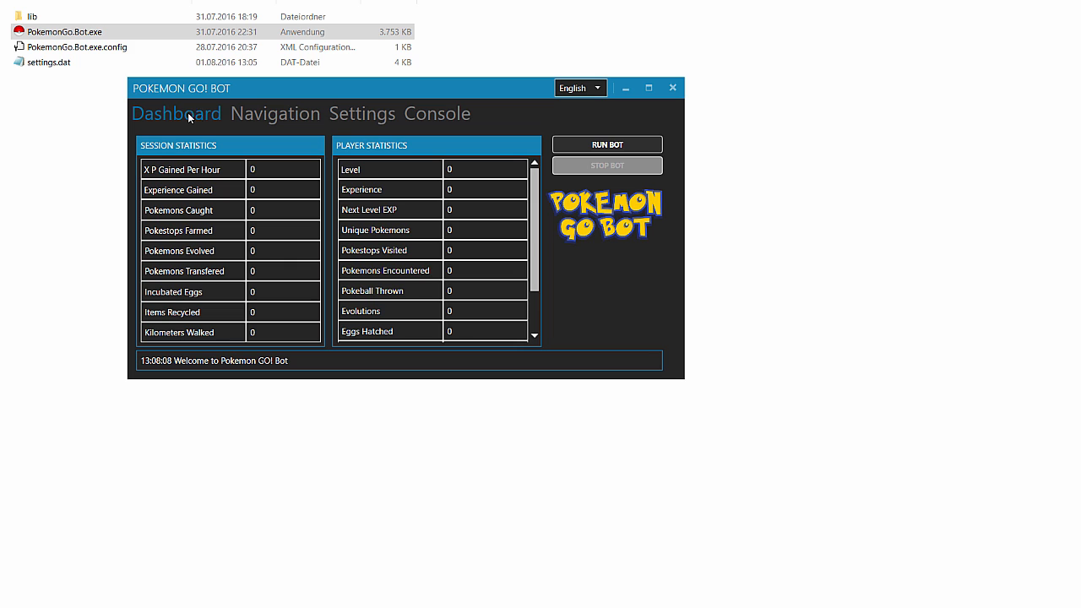
{"action": "mouse_move", "coordinate": [238, 152]}
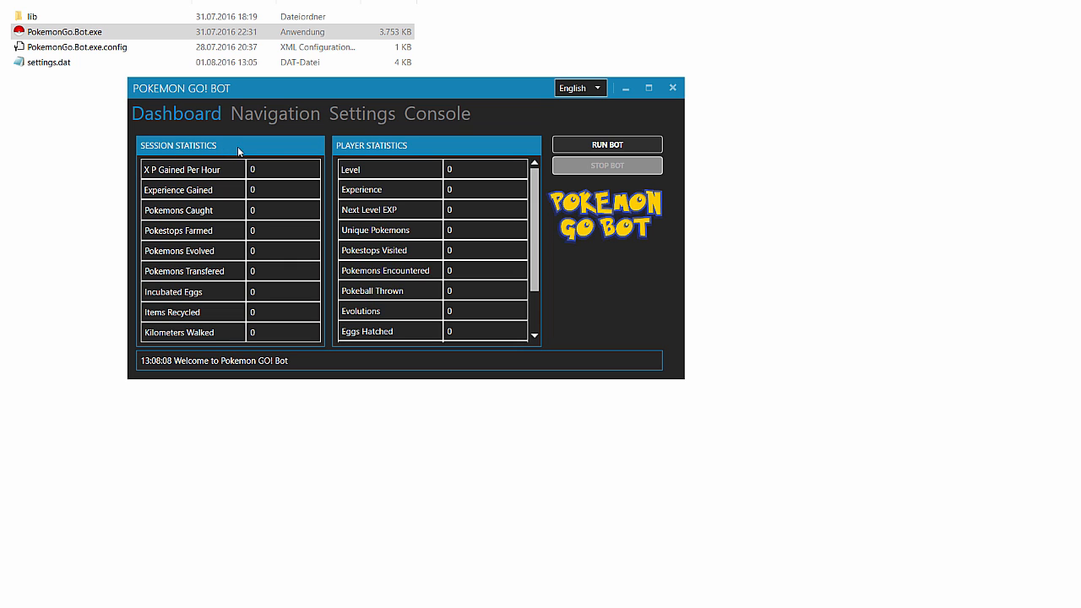
{"action": "mouse_move", "coordinate": [446, 282]}
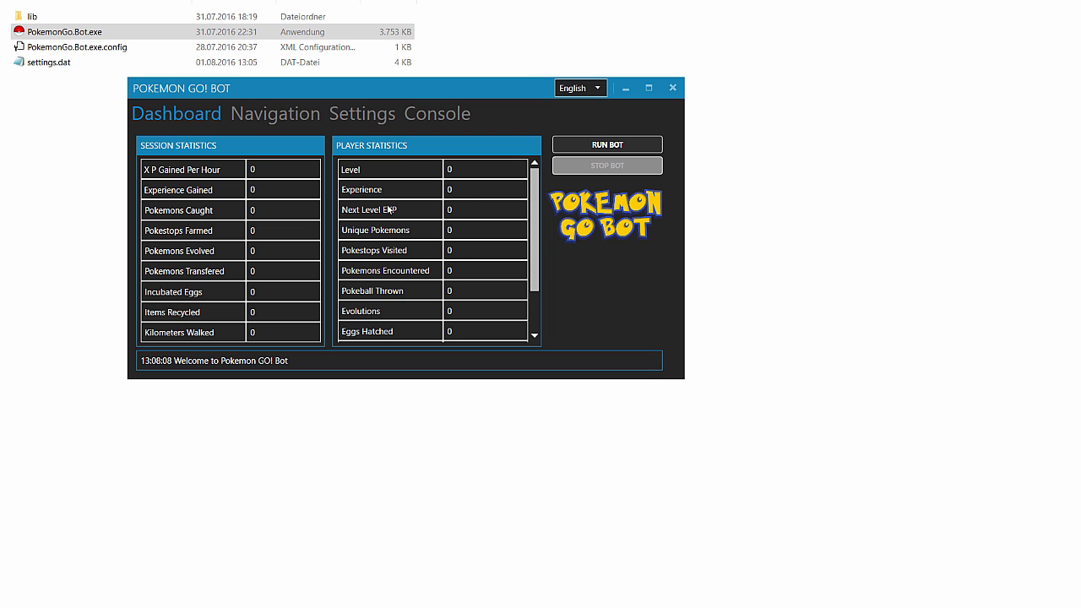
{"action": "scroll", "scroll_direction": "down", "scroll_amount": 3}
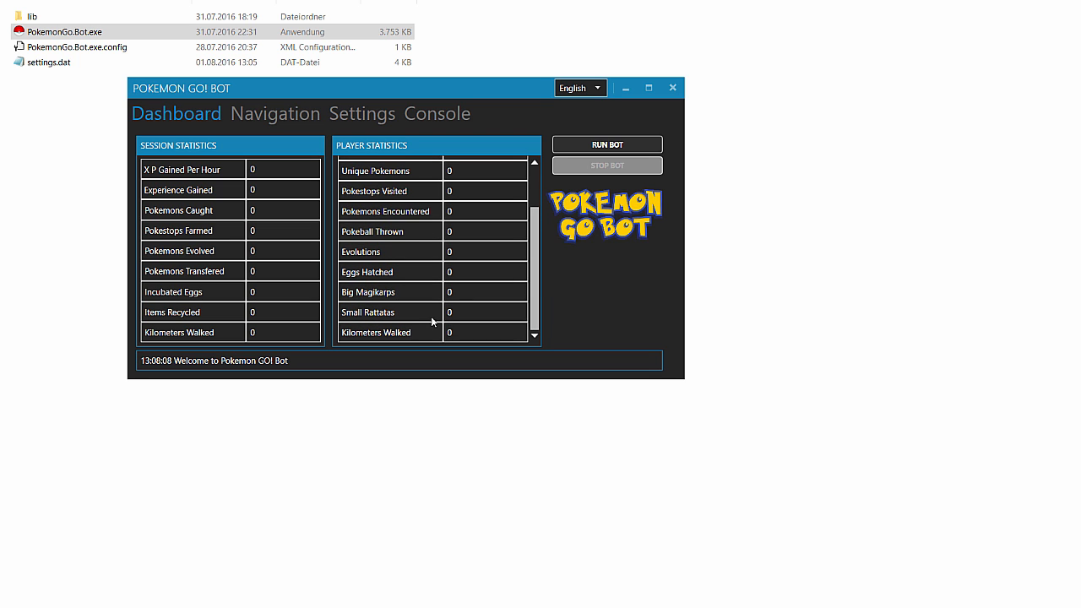
{"action": "scroll", "scroll_direction": "up", "scroll_amount": 3}
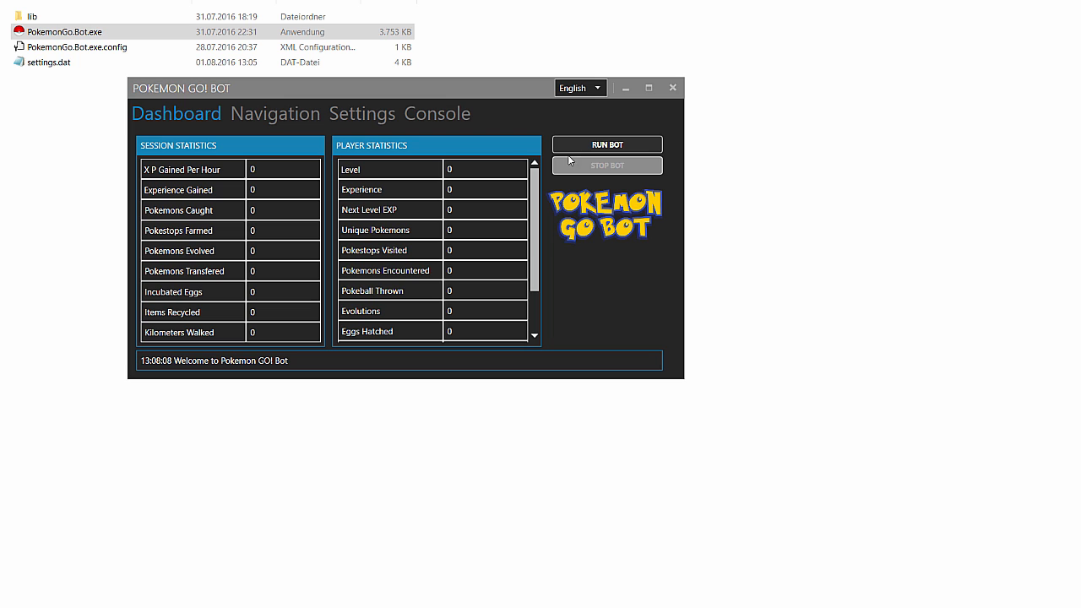
{"action": "mouse_move", "coordinate": [636, 162]}
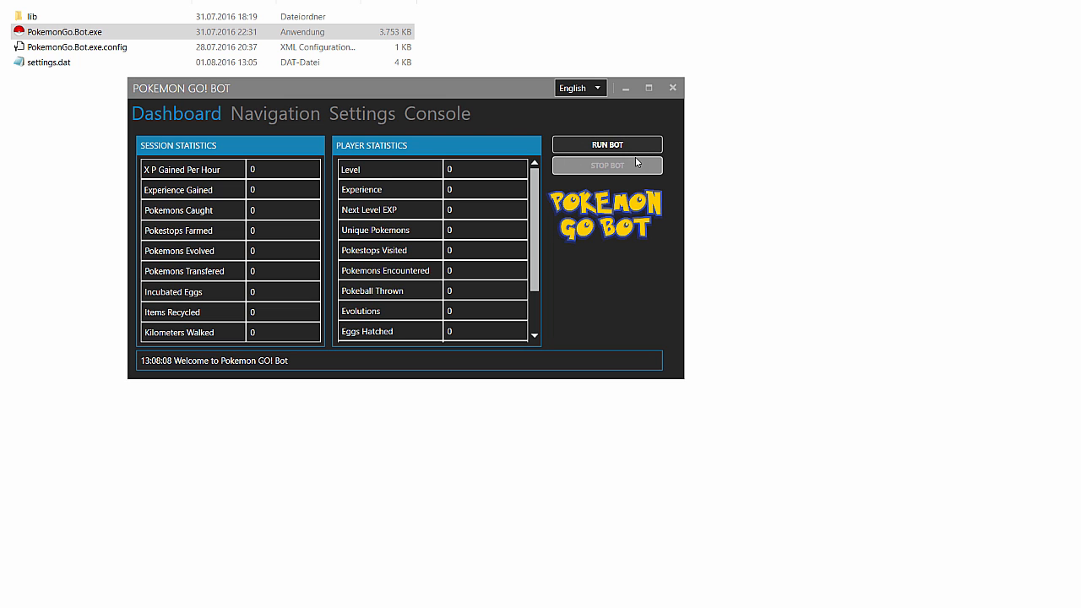
{"action": "mouse_move", "coordinate": [274, 115]}
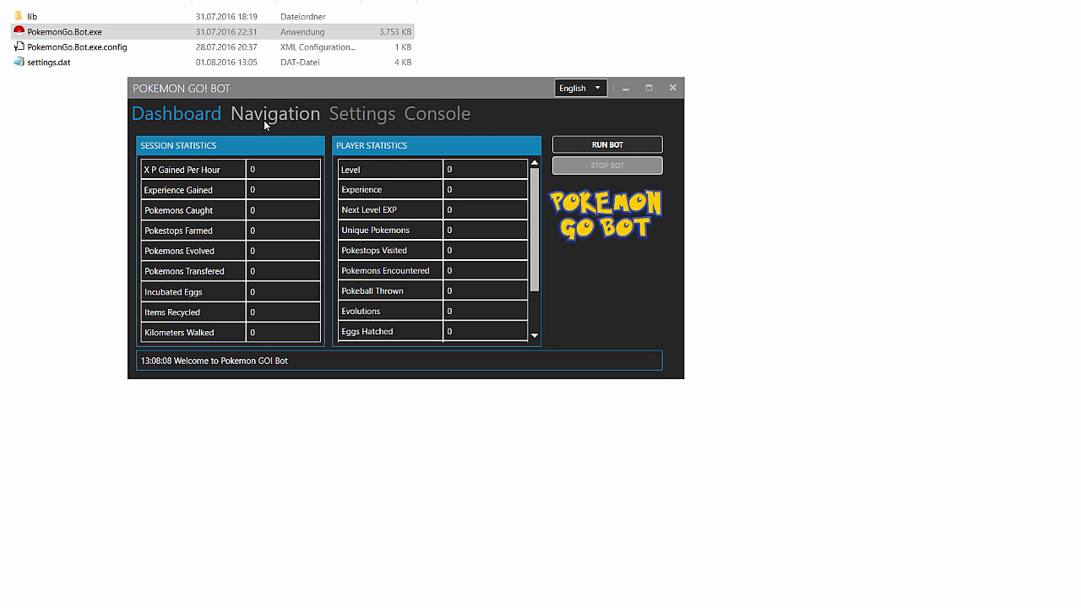
On the Navigation tab, zoom the Bot Current Location map from world view to streets near Amsterdam
{"action": "left_click", "coordinate": [274, 113]}
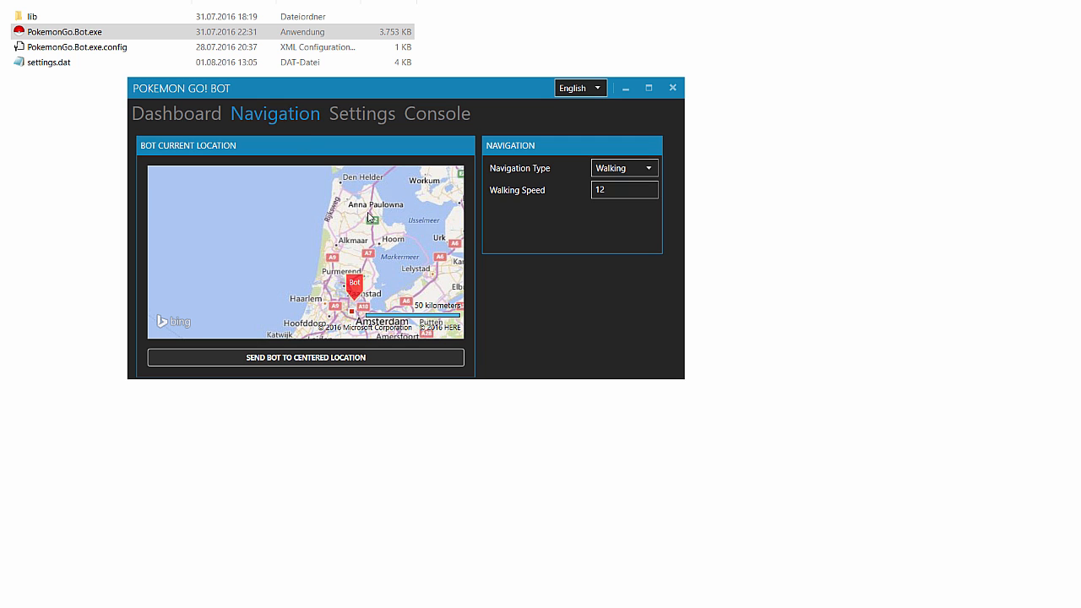
{"action": "scroll", "scroll_direction": "down", "scroll_amount": 3}
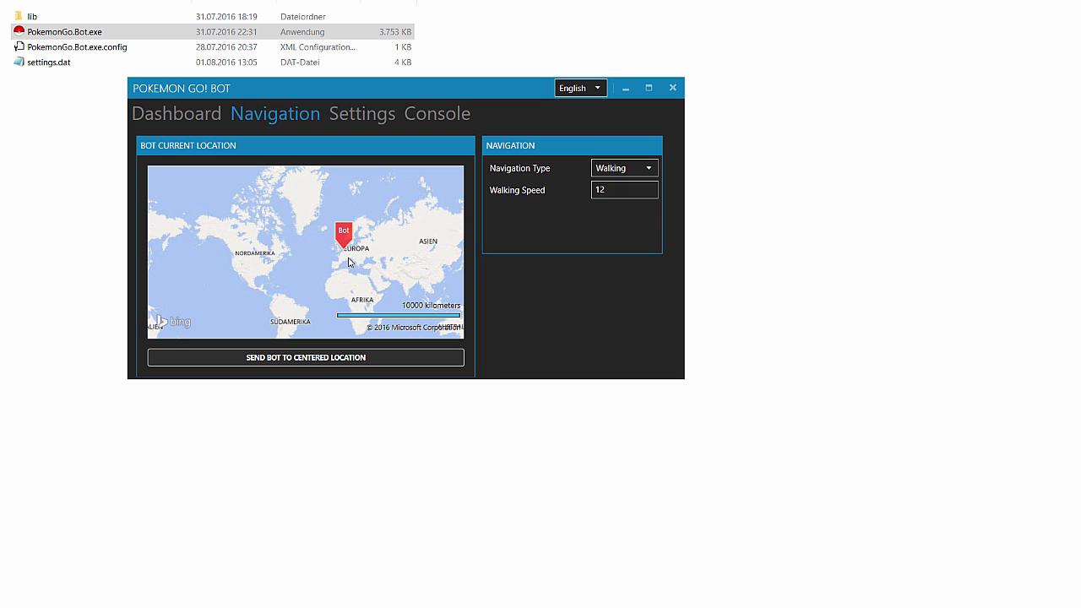
{"action": "left_click_drag", "start_coordinate": [348, 263], "coordinate": [307, 247]}
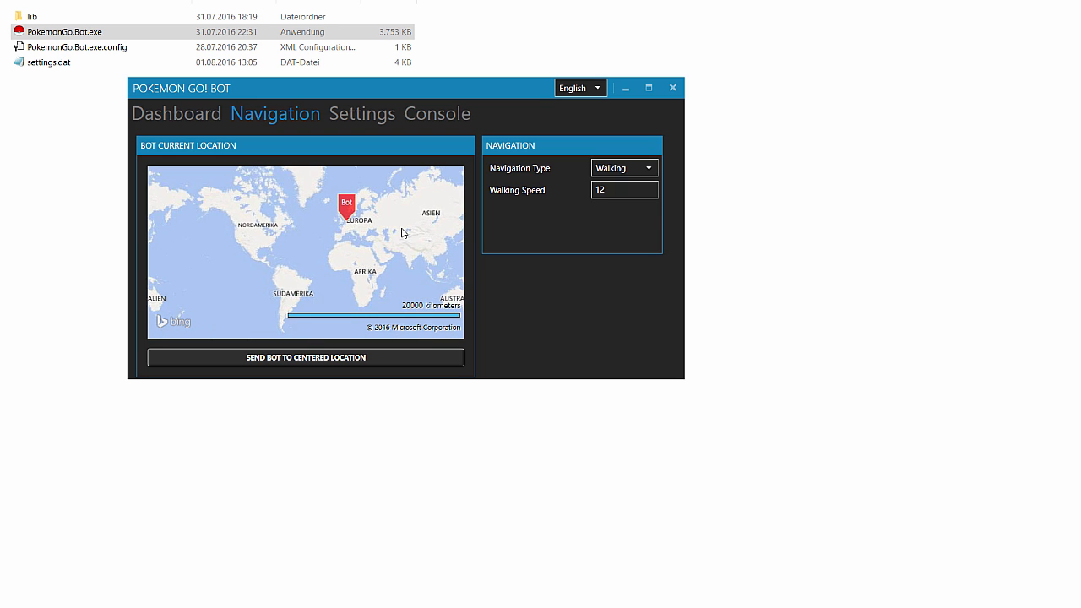
{"action": "scroll", "scroll_direction": "up", "scroll_amount": 3}
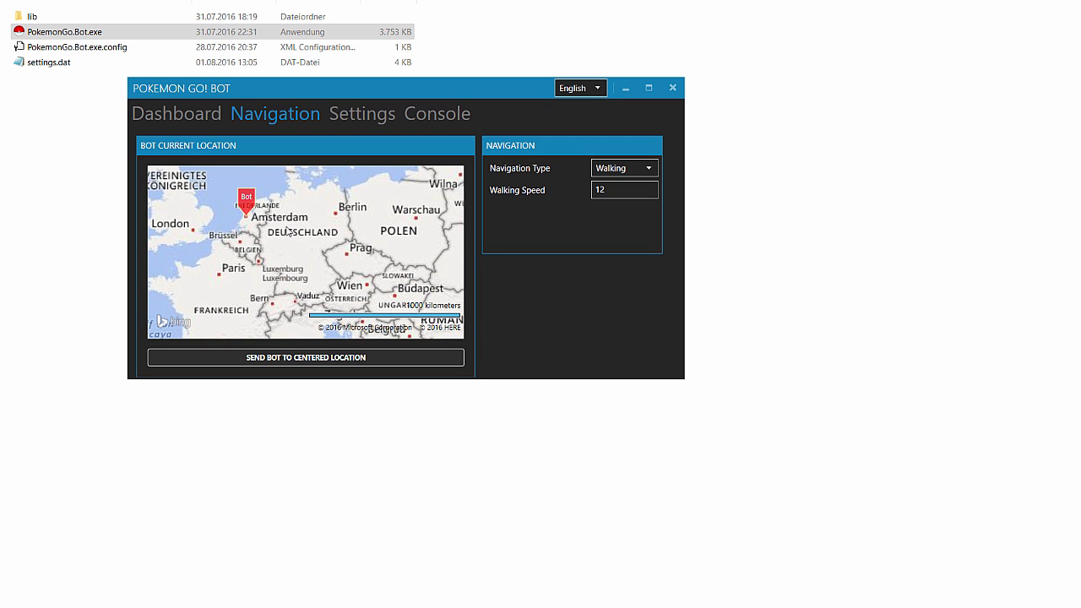
{"action": "mouse_move", "coordinate": [326, 236]}
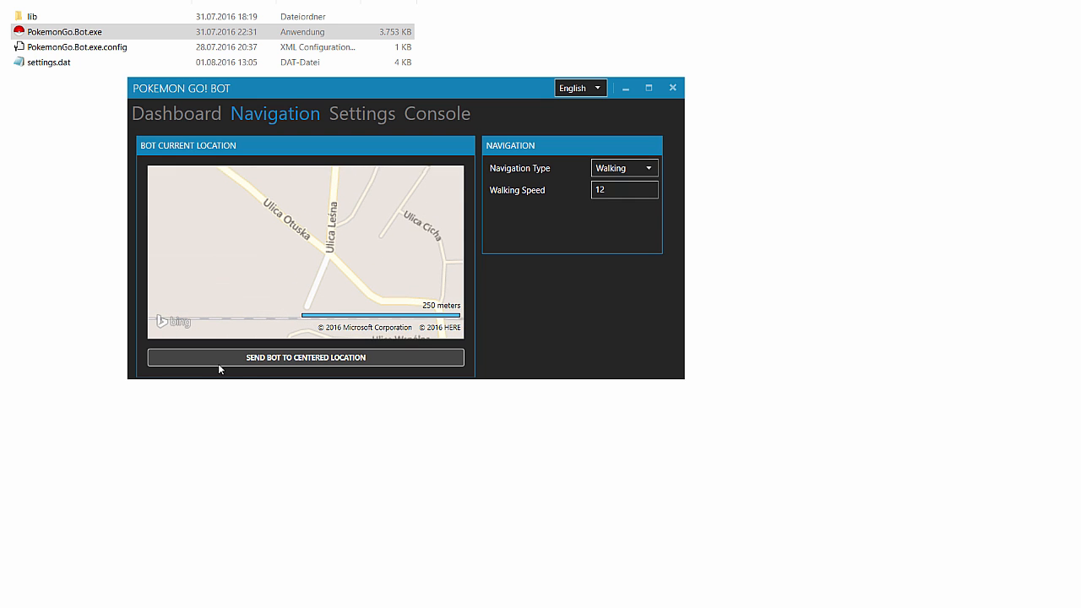
{"action": "mouse_move", "coordinate": [362, 358]}
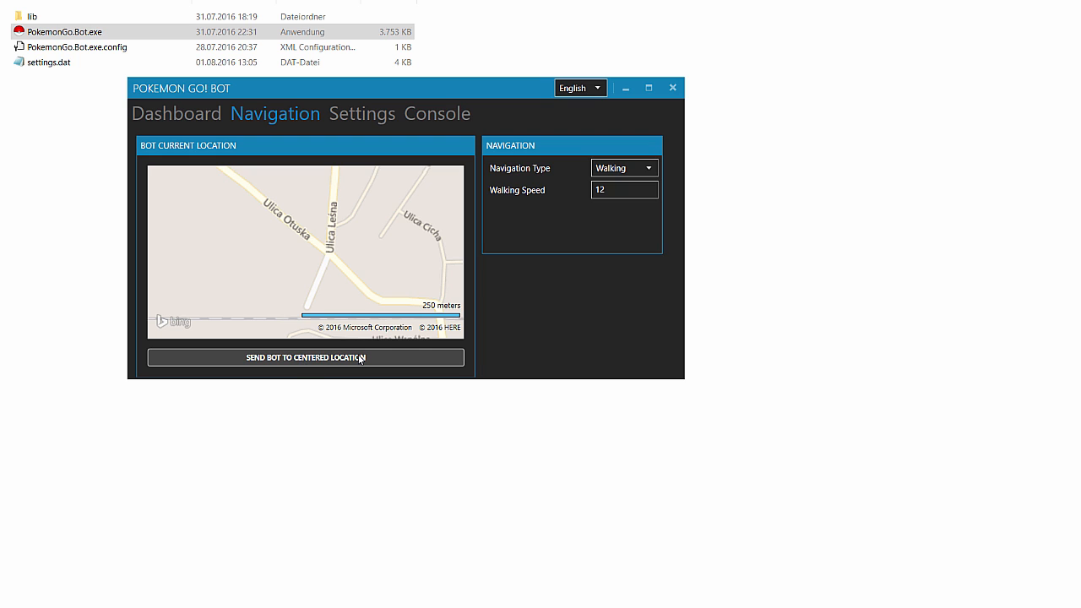
{"action": "mouse_move", "coordinate": [544, 191]}
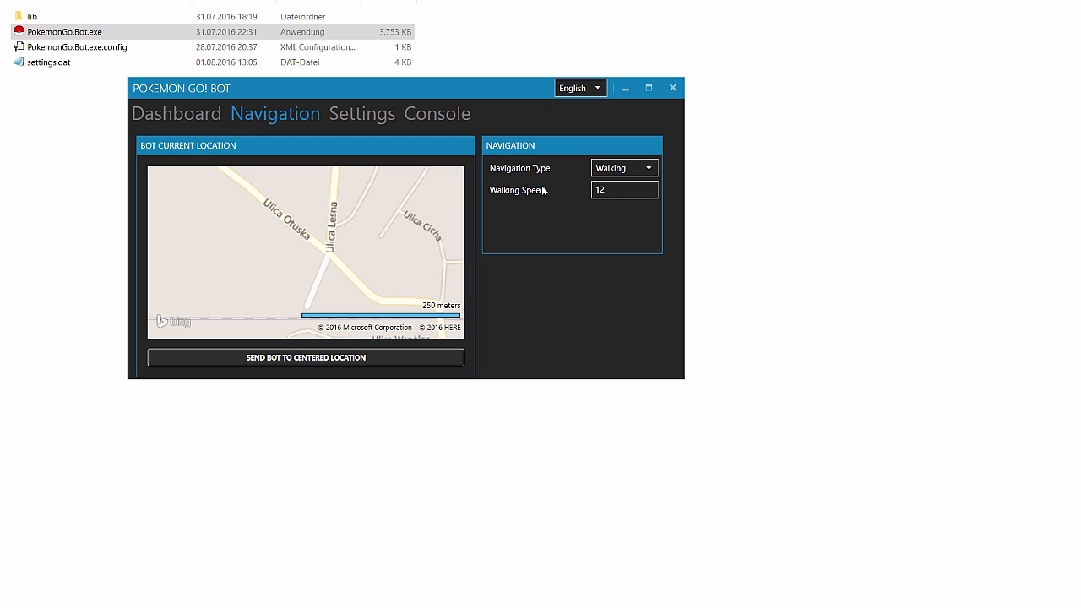
Review the Navigation Type options and switch from Walking to Teleporting
{"action": "left_click", "coordinate": [623, 168]}
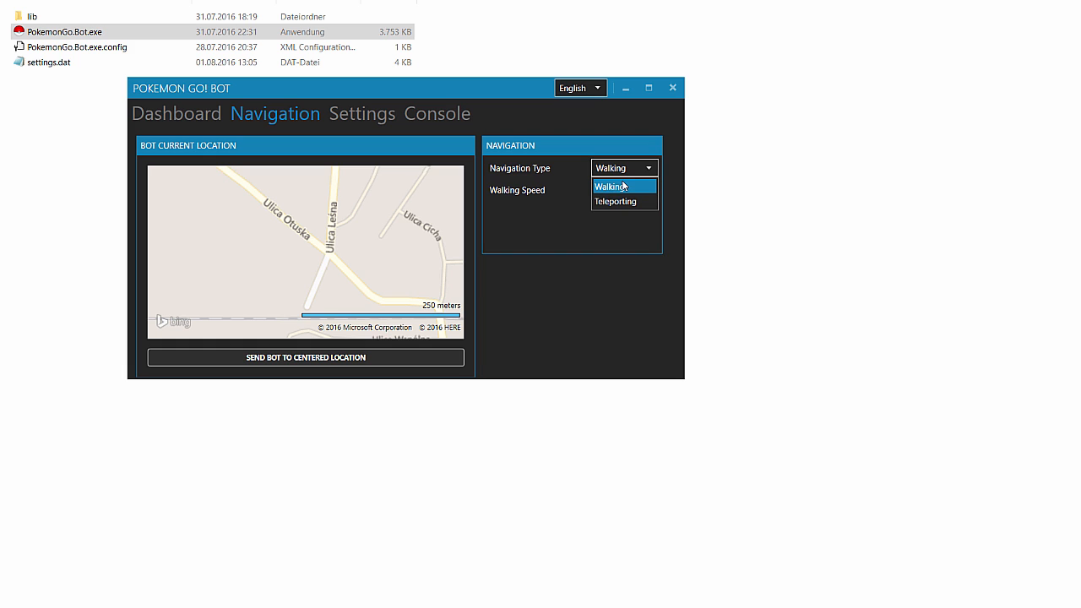
{"action": "mouse_move", "coordinate": [629, 192]}
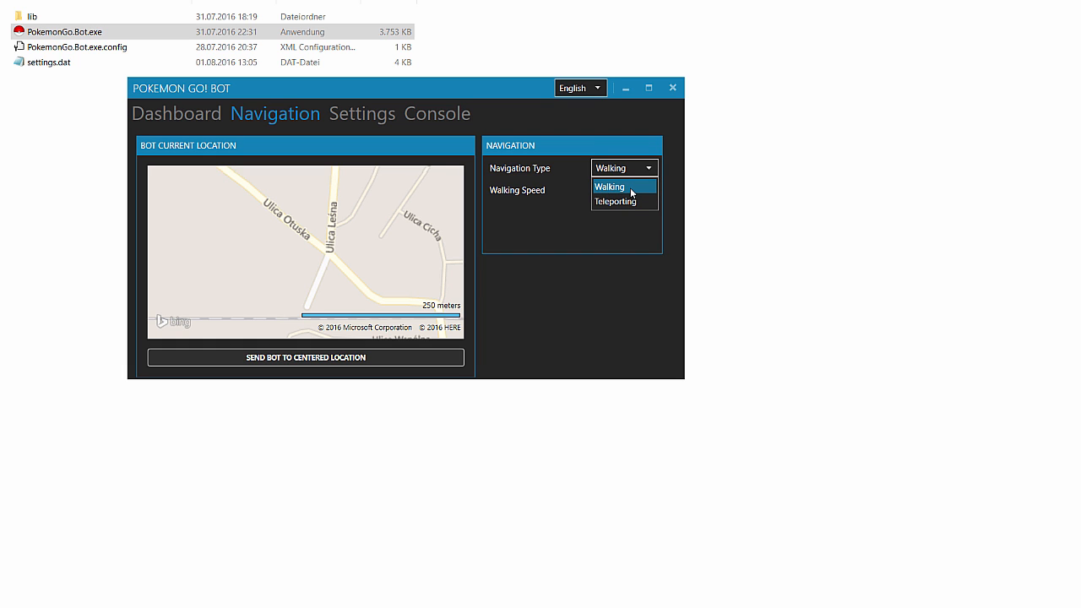
{"action": "mouse_move", "coordinate": [615, 201]}
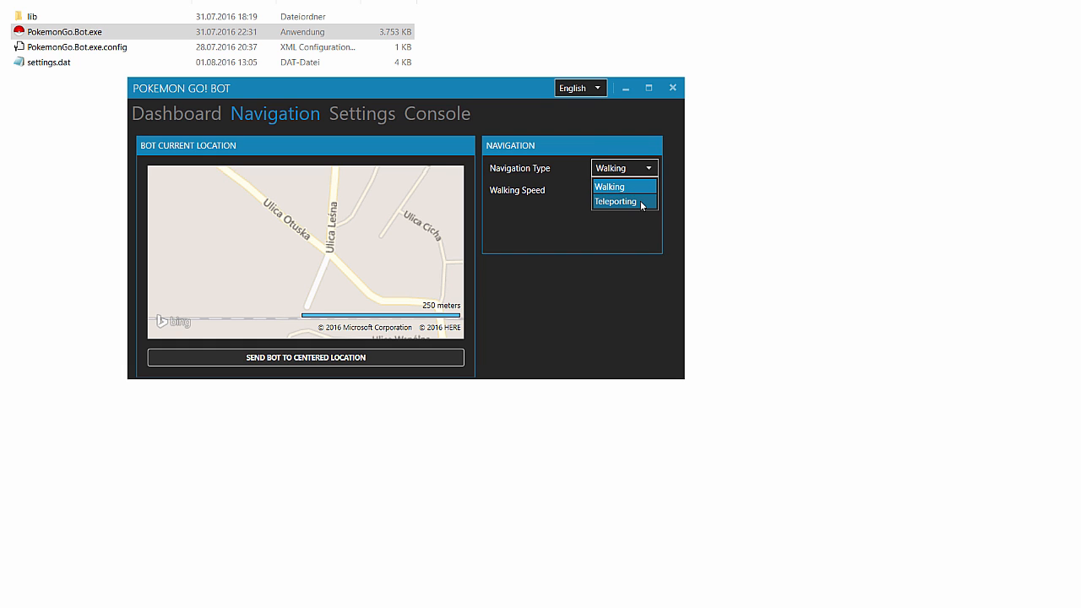
{"action": "left_click", "coordinate": [610, 186]}
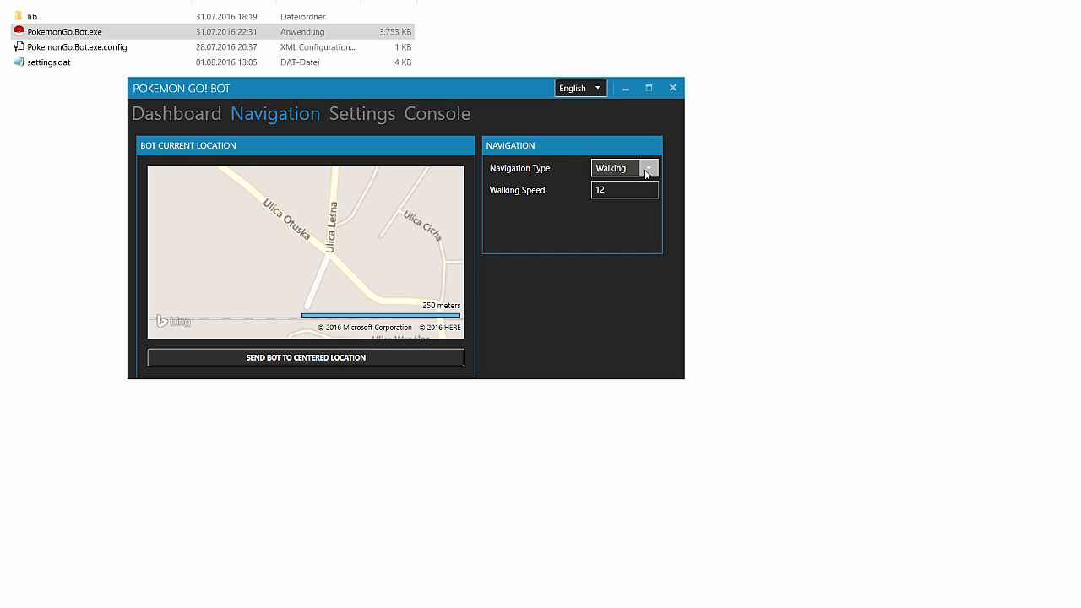
{"action": "left_click", "coordinate": [625, 167]}
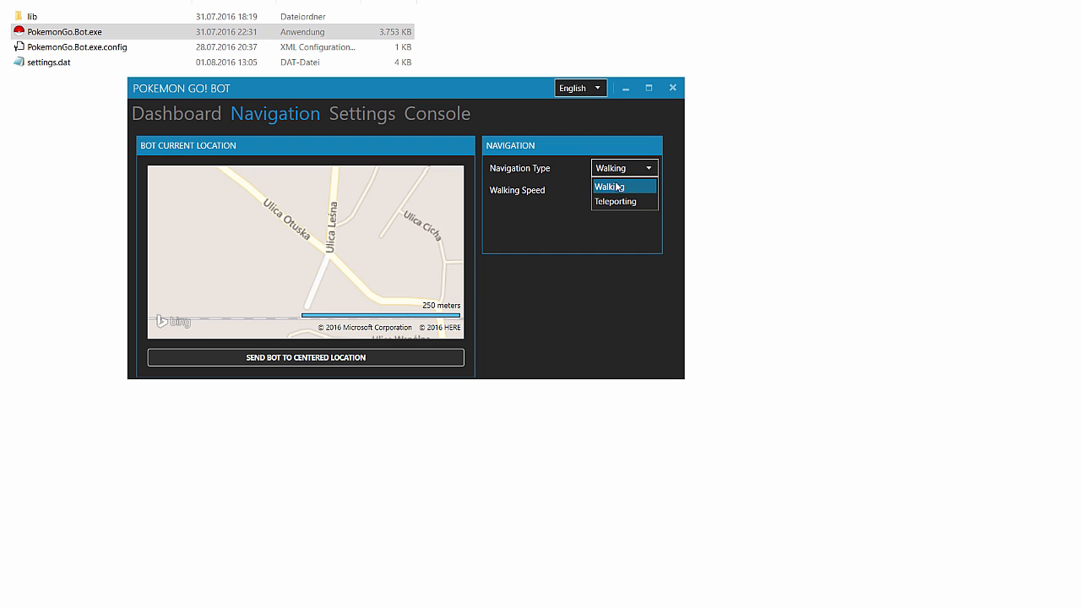
{"action": "left_click", "coordinate": [607, 186]}
{"action": "type", "text": "12"}
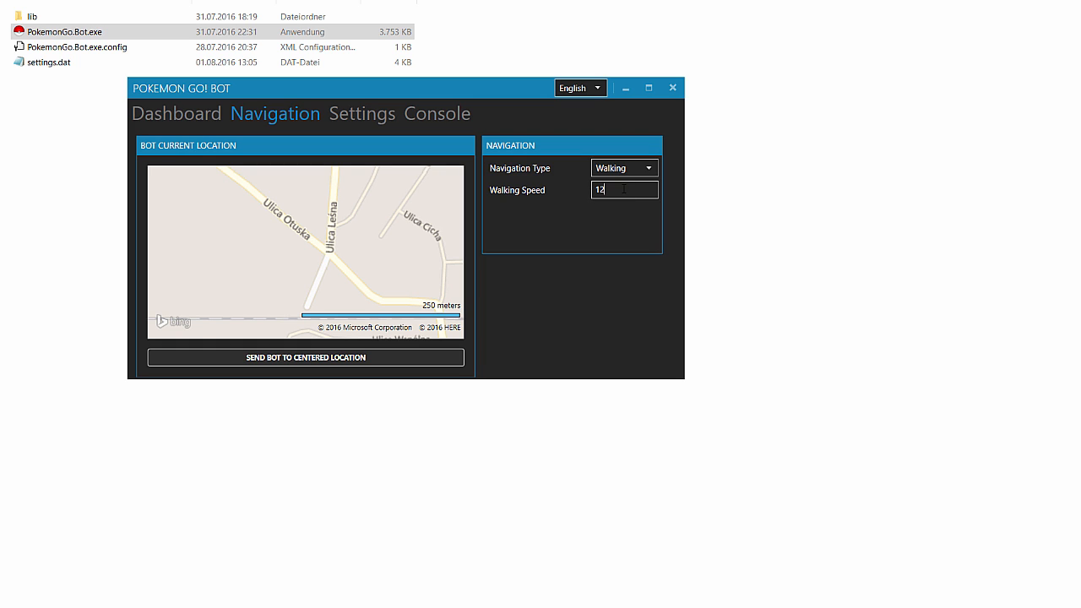
{"action": "mouse_move", "coordinate": [611, 213]}
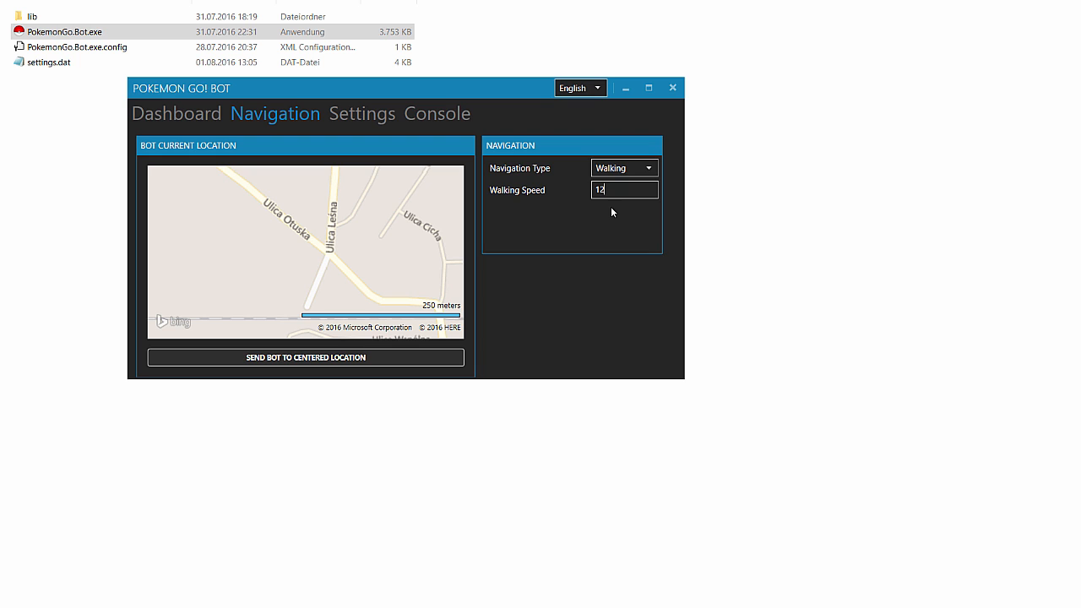
{"action": "left_click", "coordinate": [623, 169]}
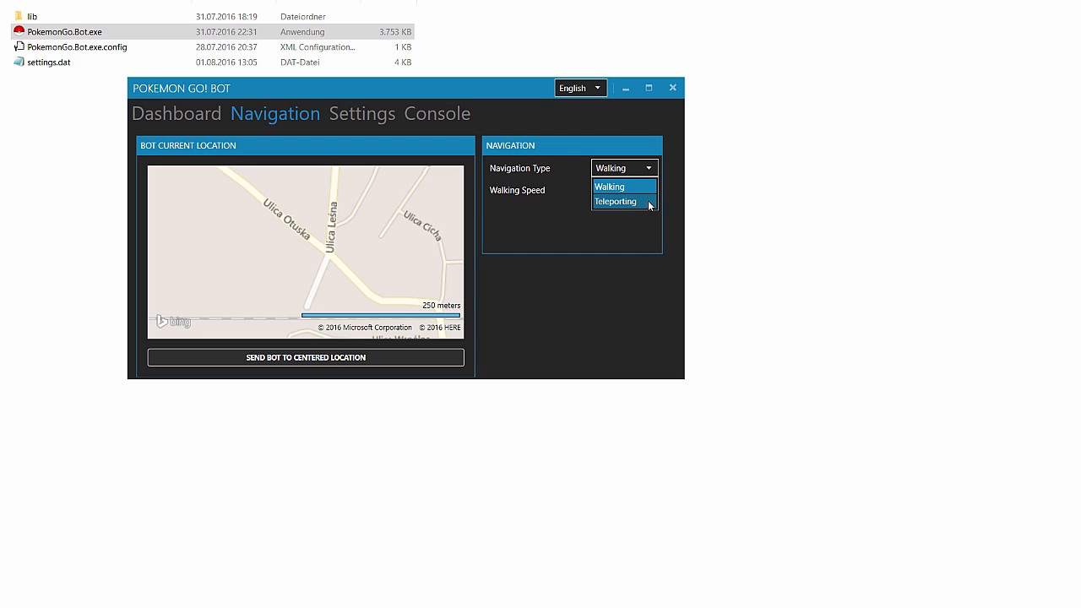
{"action": "left_click", "coordinate": [615, 201]}
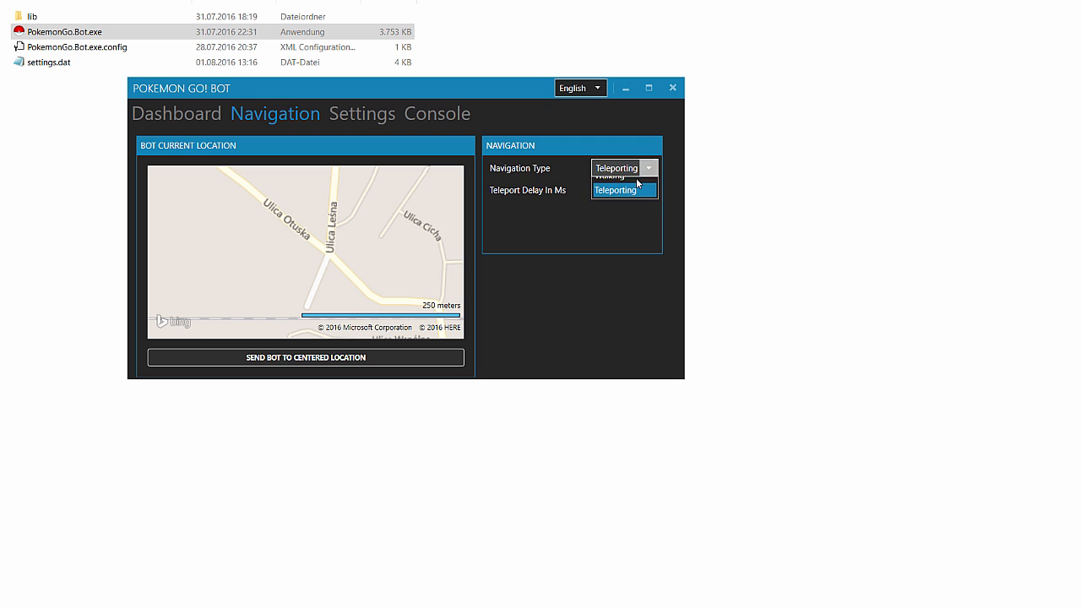
Set Navigation Type back to Walking and go to Settings, checking the Authentication choices
{"action": "left_click", "coordinate": [609, 177]}
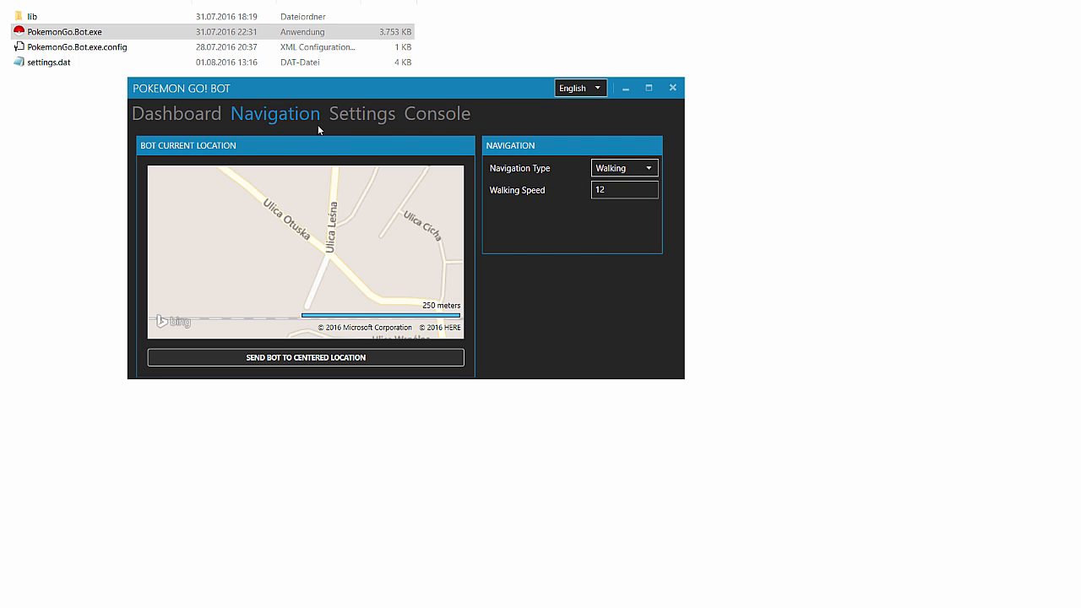
{"action": "left_click", "coordinate": [361, 113]}
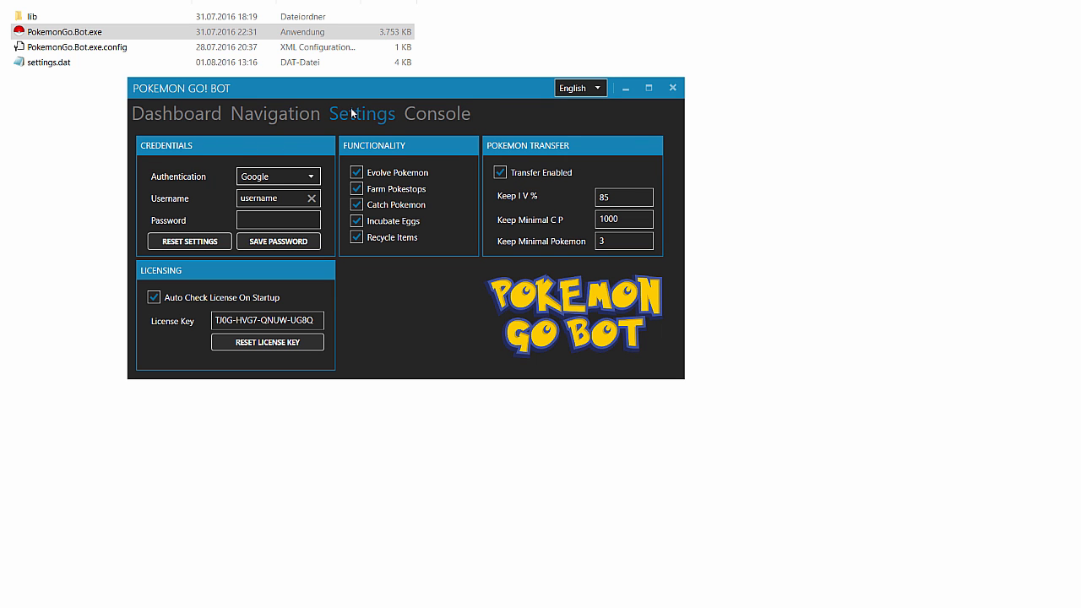
{"action": "mouse_move", "coordinate": [358, 115]}
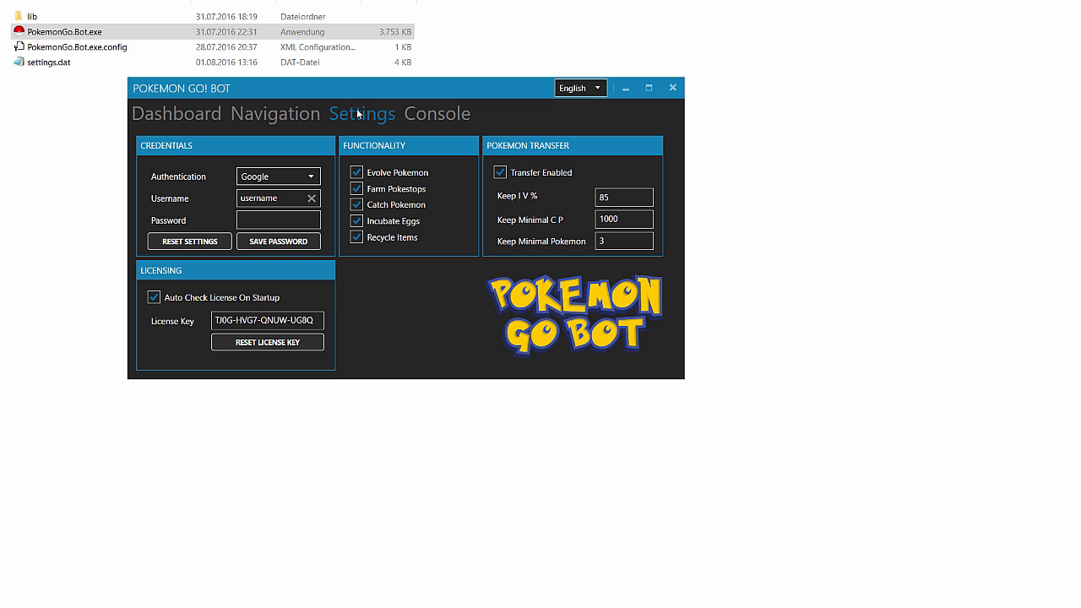
{"action": "mouse_move", "coordinate": [274, 162]}
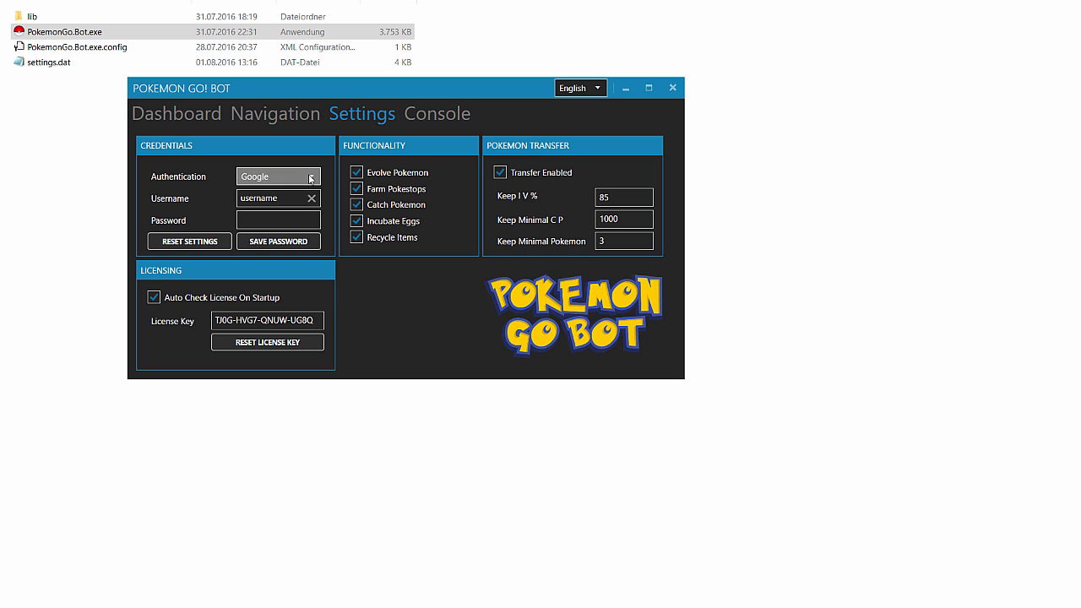
{"action": "left_click", "coordinate": [310, 177]}
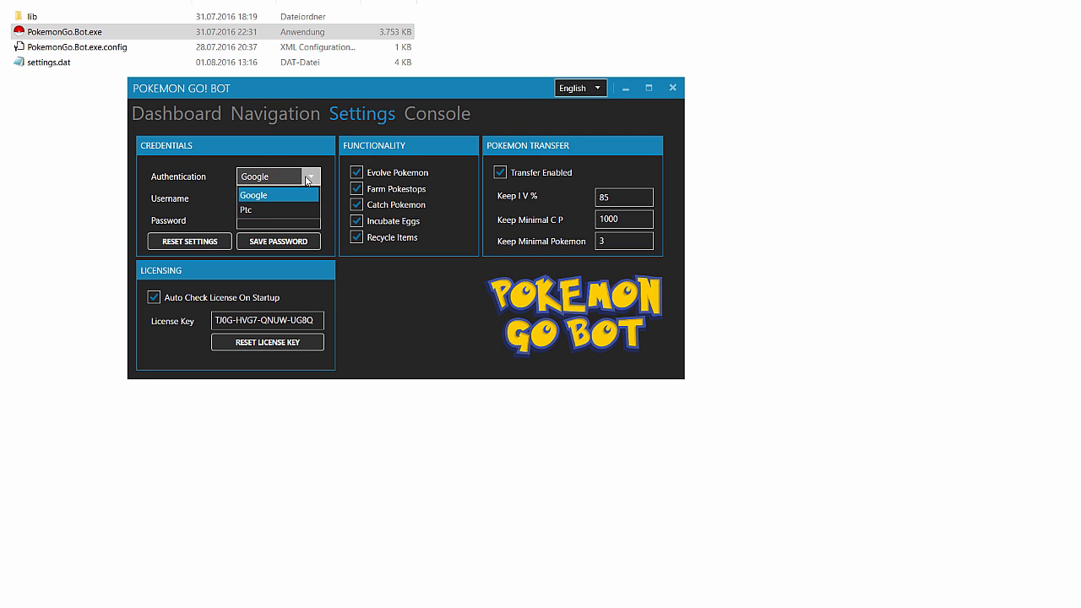
Keep Google authentication and move into the Username and Password fields
{"action": "left_click", "coordinate": [253, 194]}
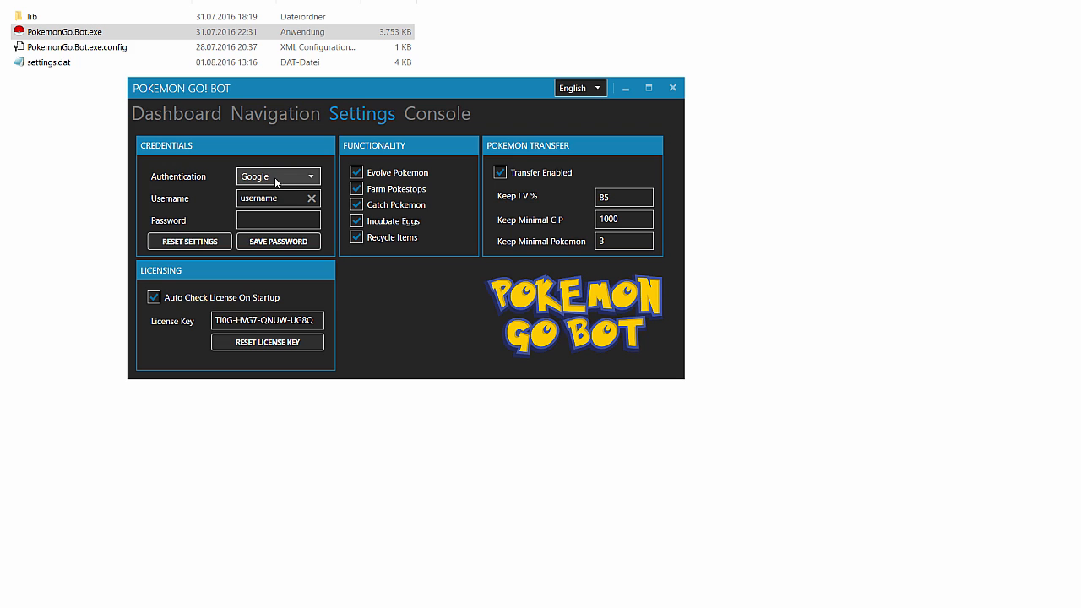
{"action": "triple_click", "coordinate": [274, 197]}
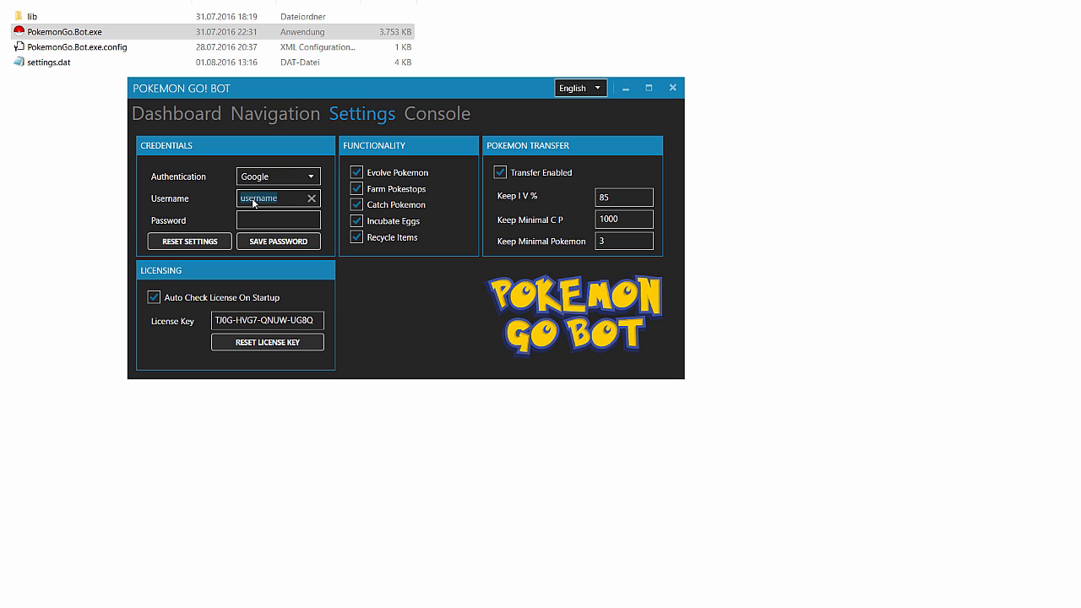
{"action": "mouse_move", "coordinate": [267, 202]}
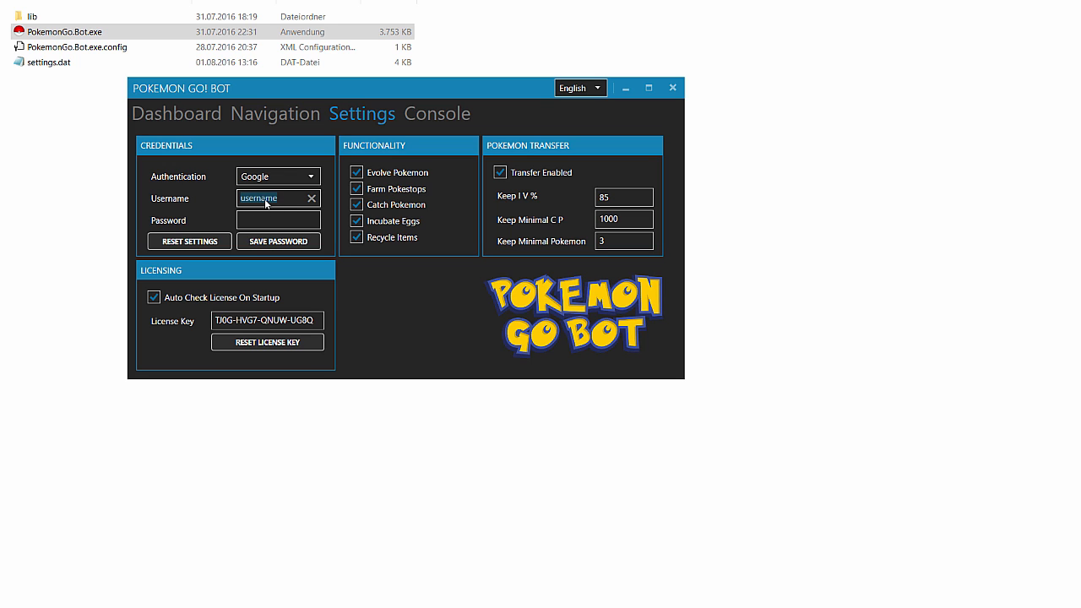
{"action": "mouse_move", "coordinate": [267, 206]}
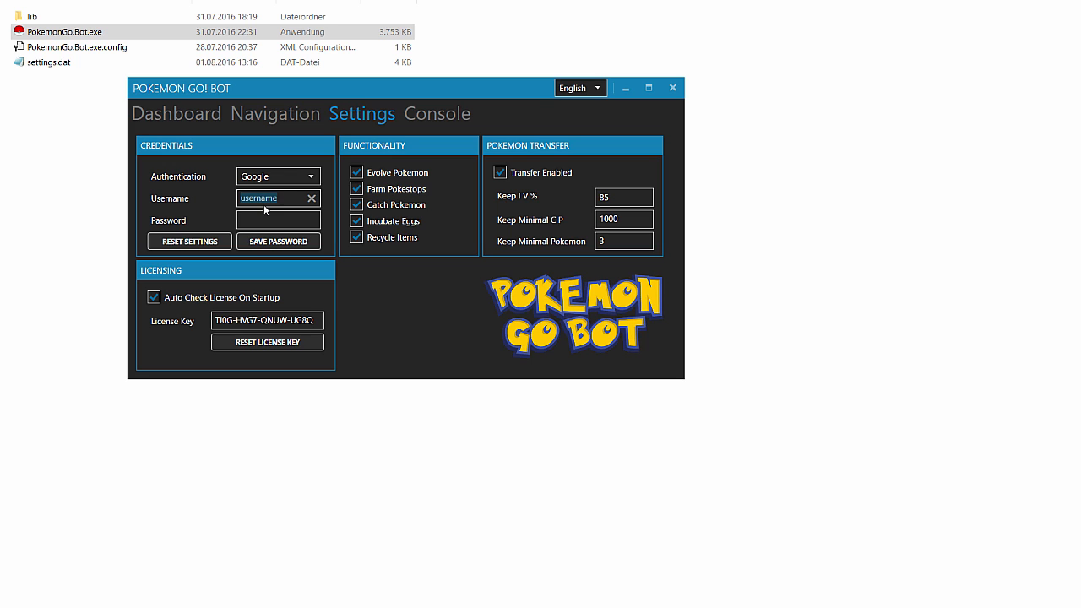
{"action": "left_click", "coordinate": [279, 219]}
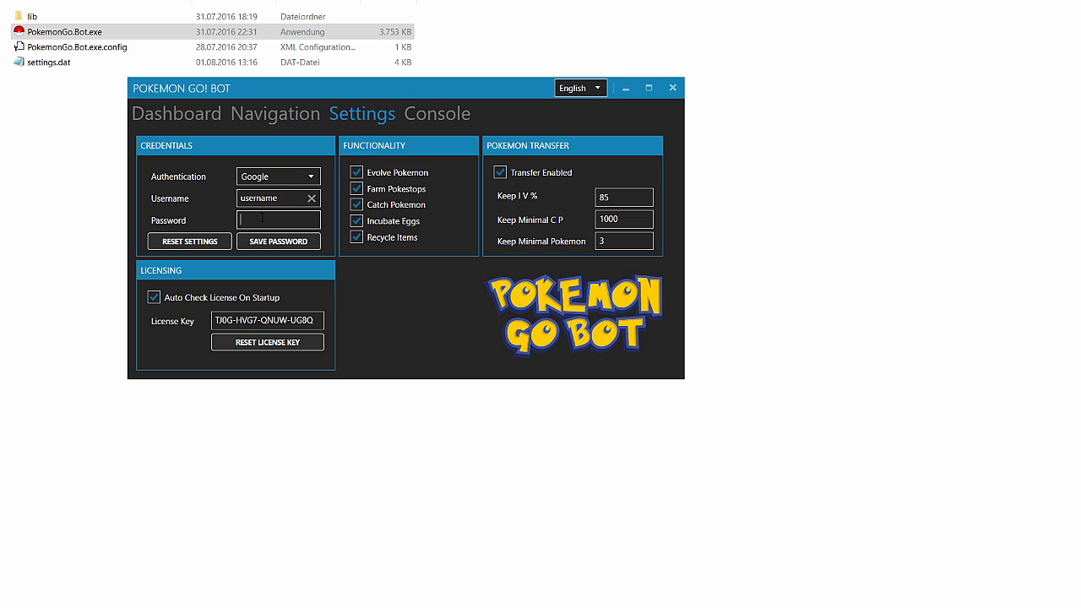
{"action": "mouse_move", "coordinate": [299, 284]}
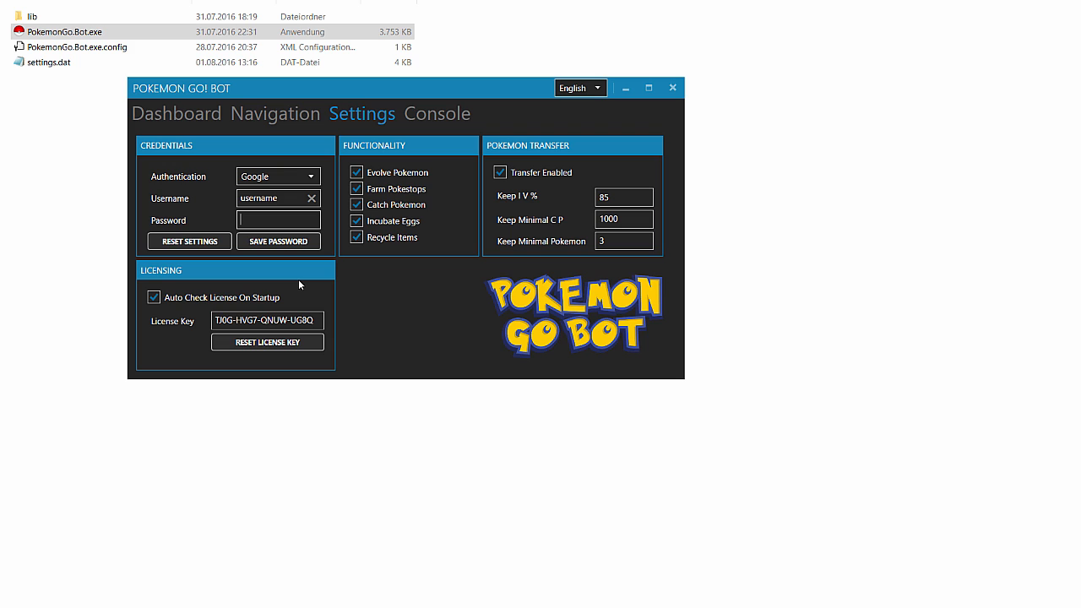
{"action": "mouse_move", "coordinate": [438, 168]}
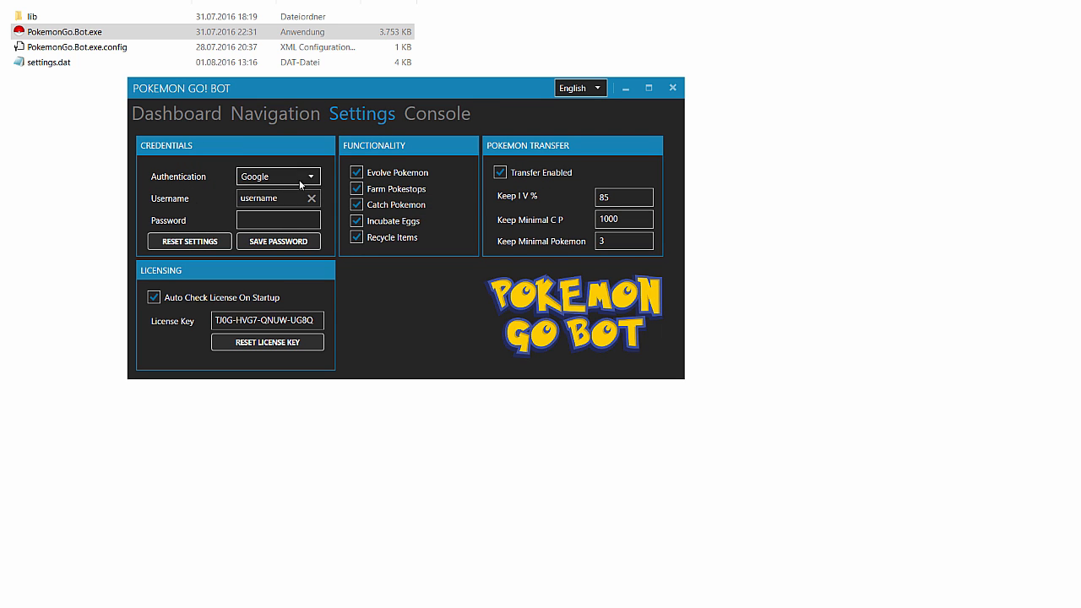
{"action": "mouse_move", "coordinate": [290, 213]}
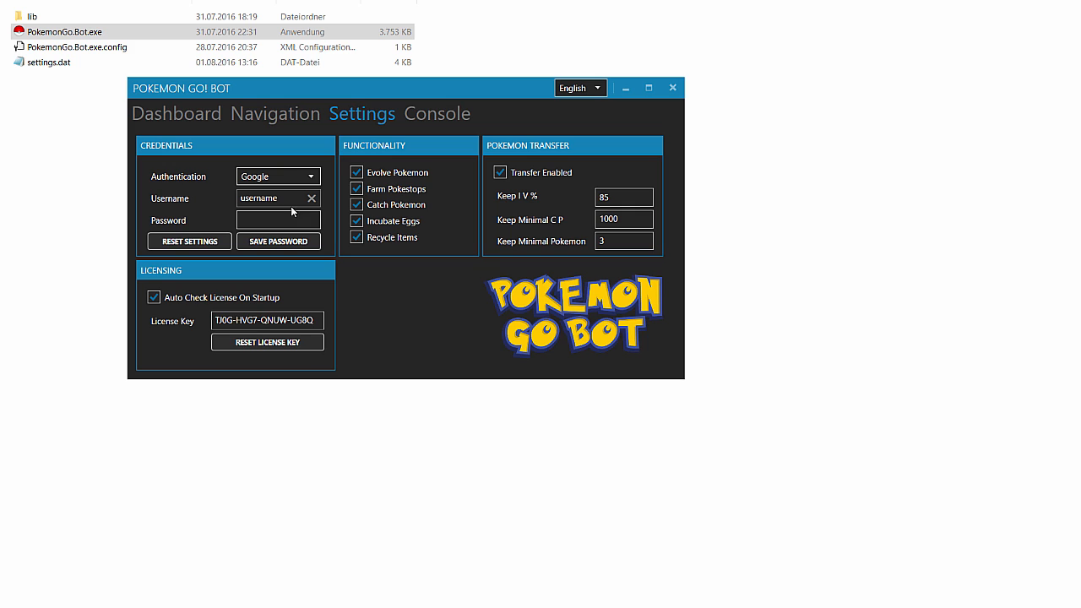
{"action": "mouse_move", "coordinate": [291, 203]}
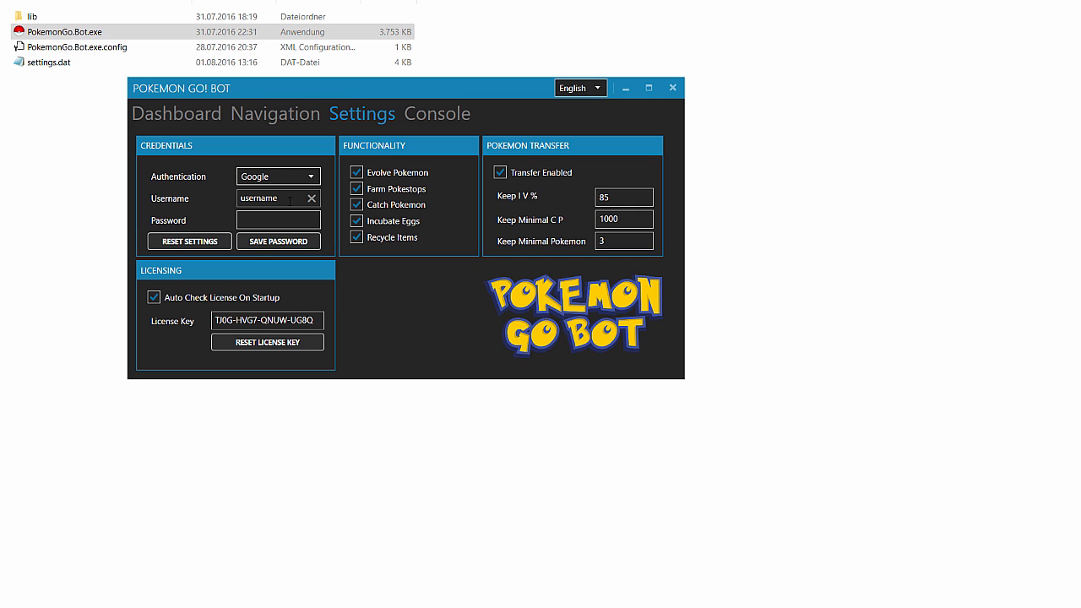
{"action": "mouse_move", "coordinate": [309, 209]}
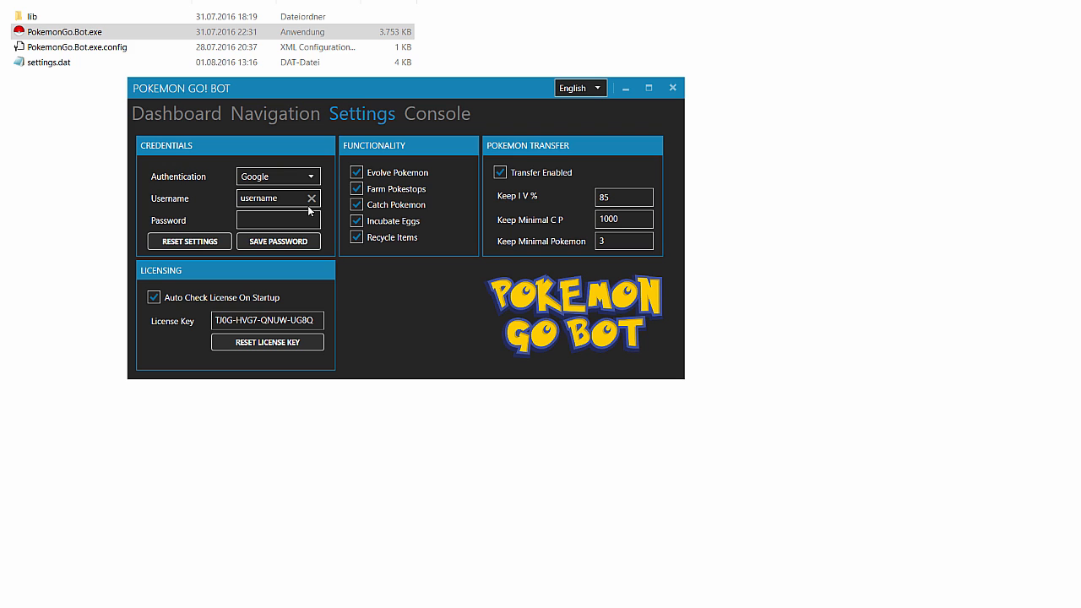
{"action": "mouse_move", "coordinate": [372, 118]}
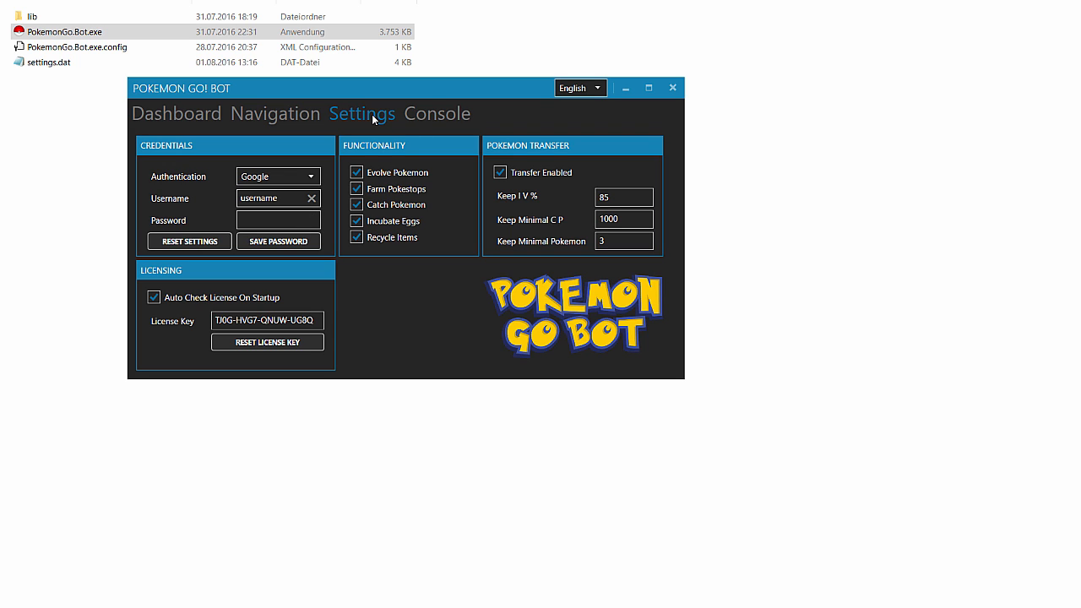
{"action": "mouse_move", "coordinate": [443, 137]}
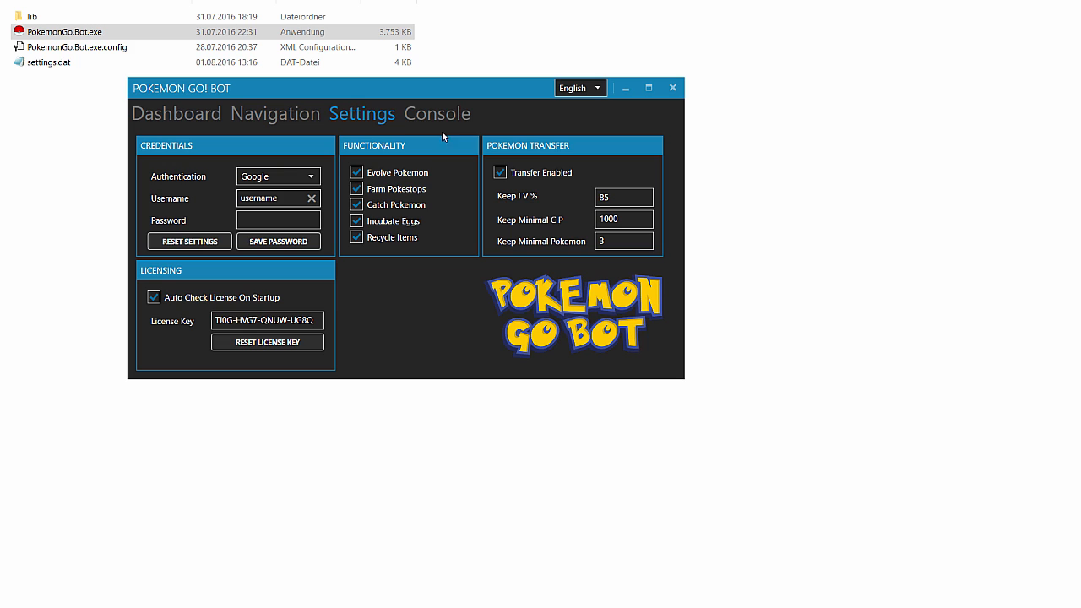
View the console's welcome log, then return to the Dashboard statistics
{"action": "left_click", "coordinate": [436, 114]}
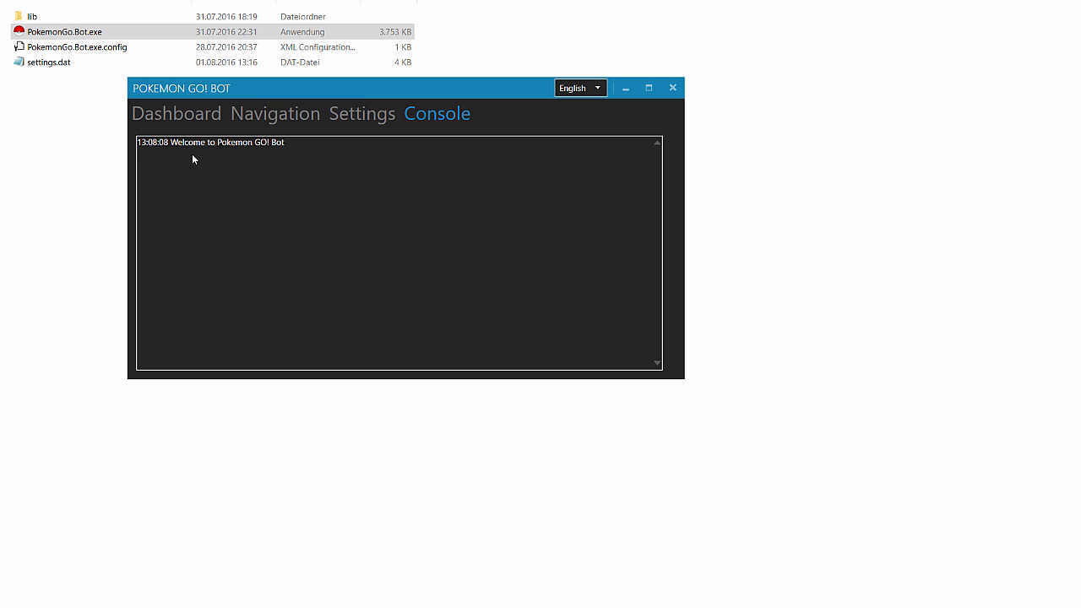
{"action": "mouse_move", "coordinate": [326, 199]}
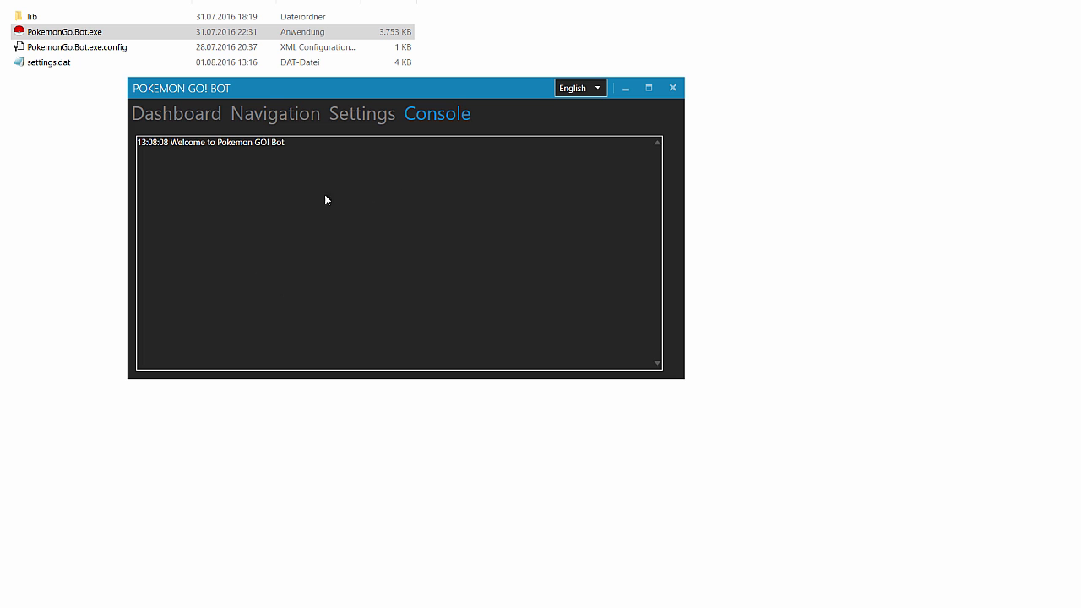
{"action": "mouse_move", "coordinate": [368, 135]}
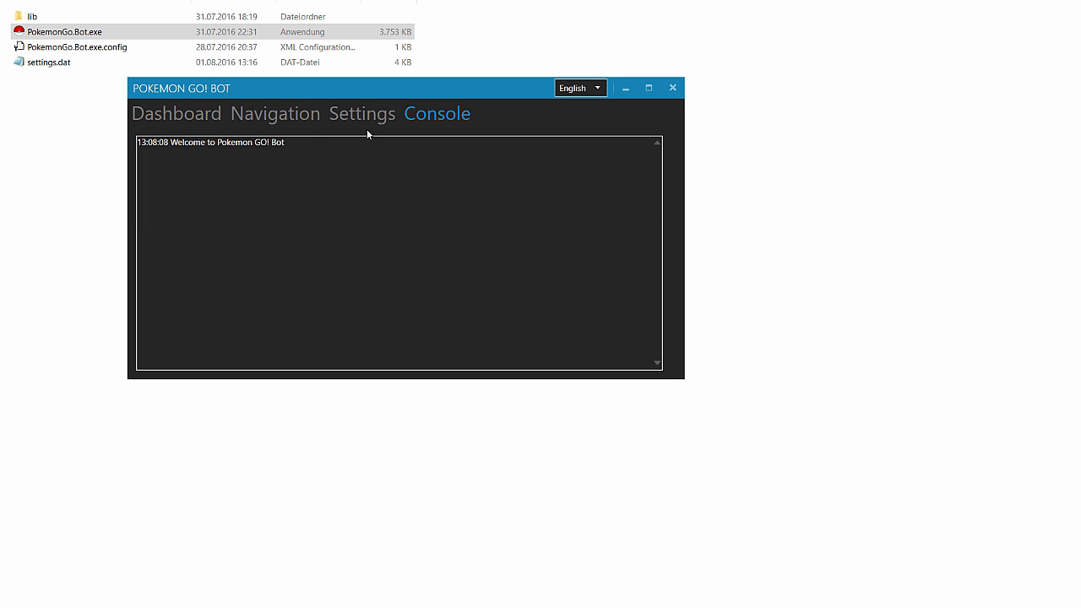
{"action": "left_click", "coordinate": [176, 113]}
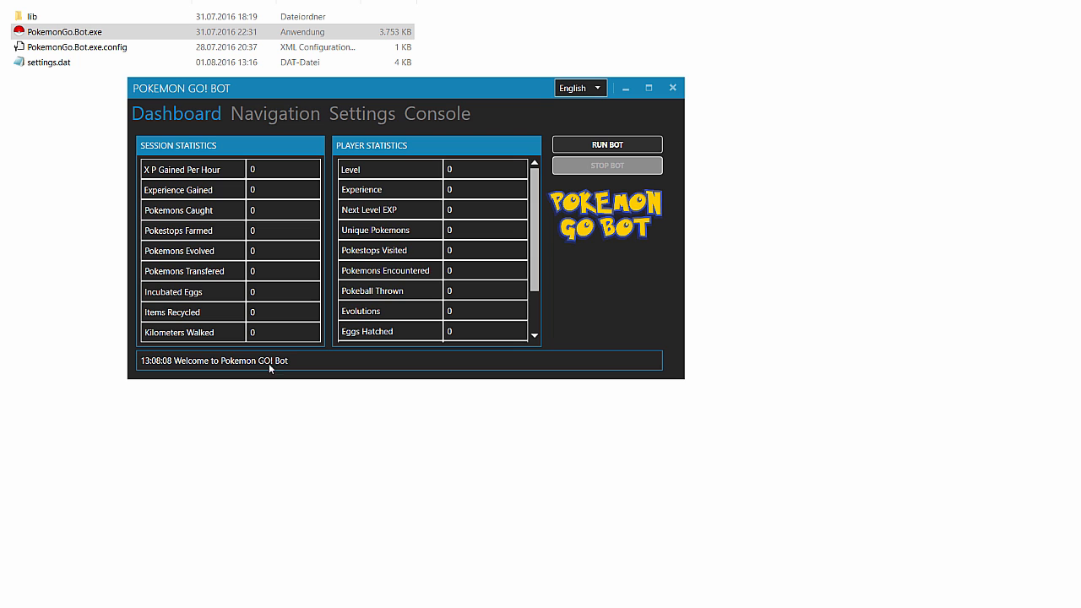
{"action": "mouse_move", "coordinate": [324, 185]}
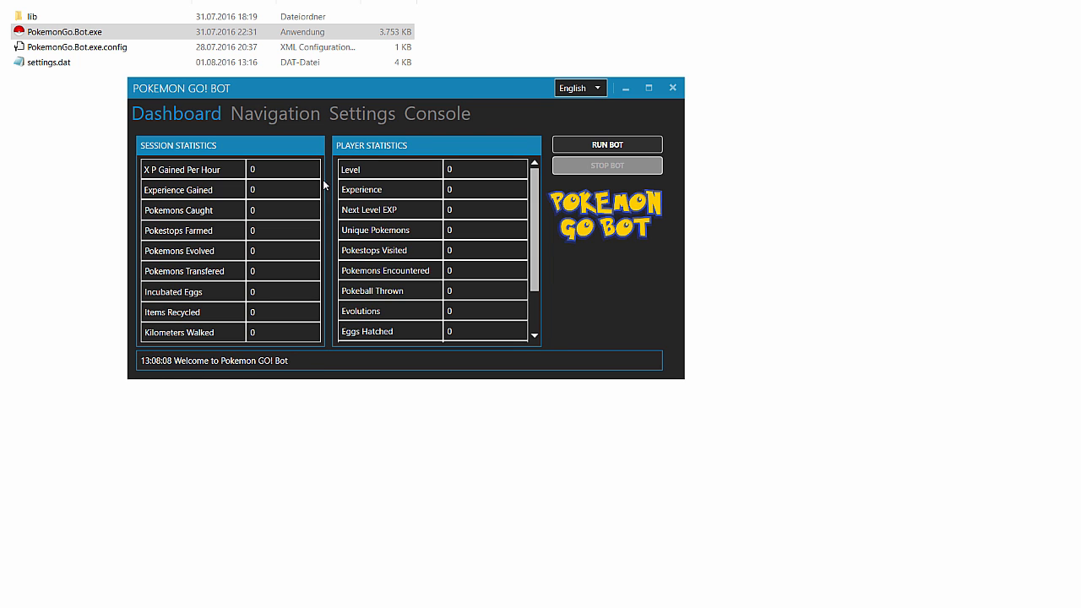
Switch Authentication to Ptc, start Run Bot from the Dashboard and check the login in the Console
{"action": "left_click", "coordinate": [362, 113]}
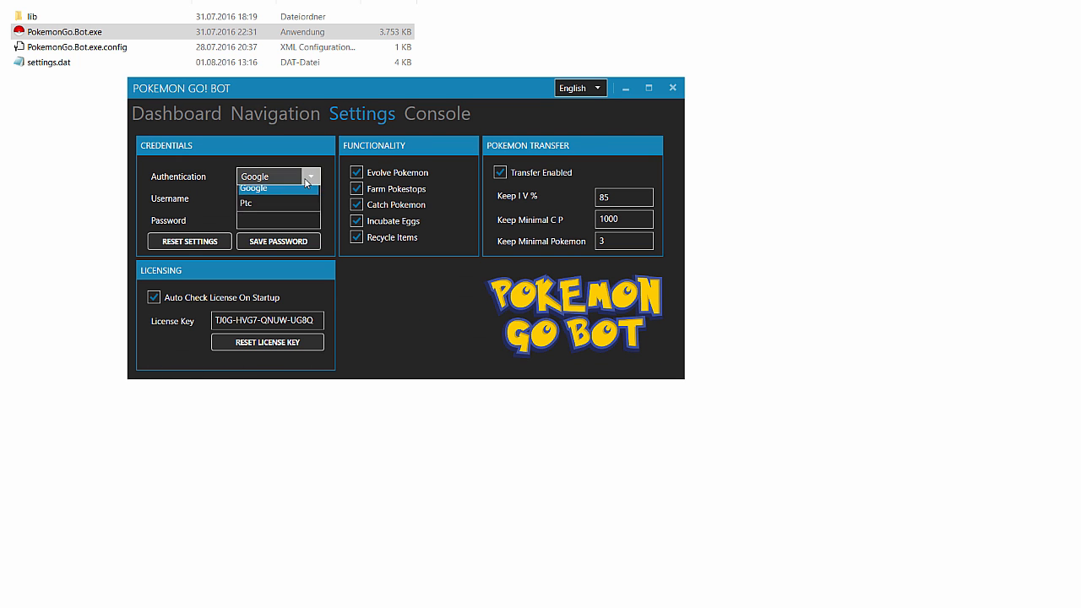
{"action": "left_click", "coordinate": [246, 203]}
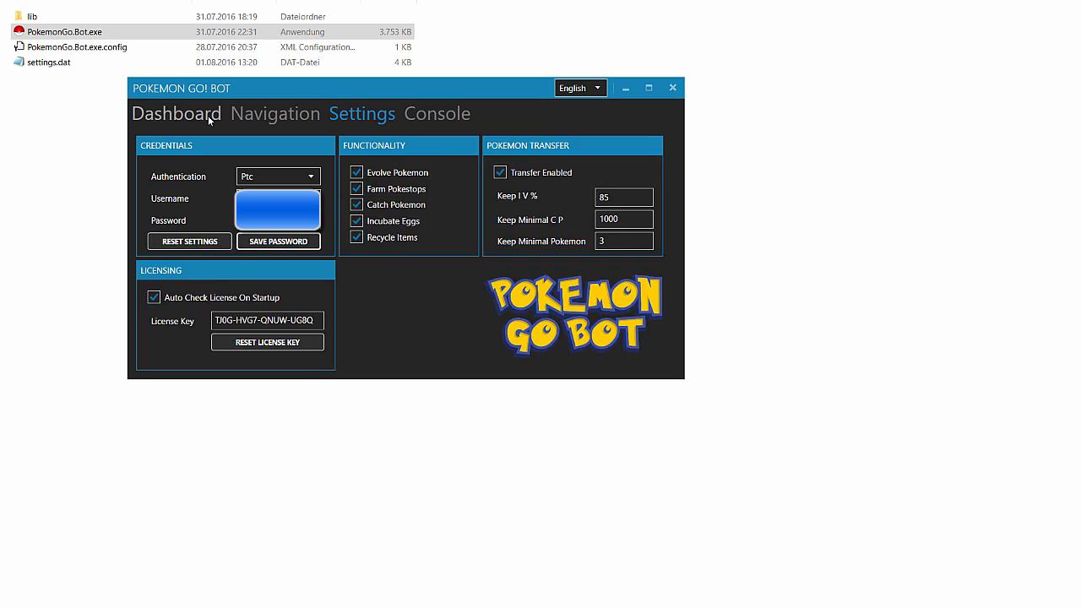
{"action": "left_click", "coordinate": [176, 113]}
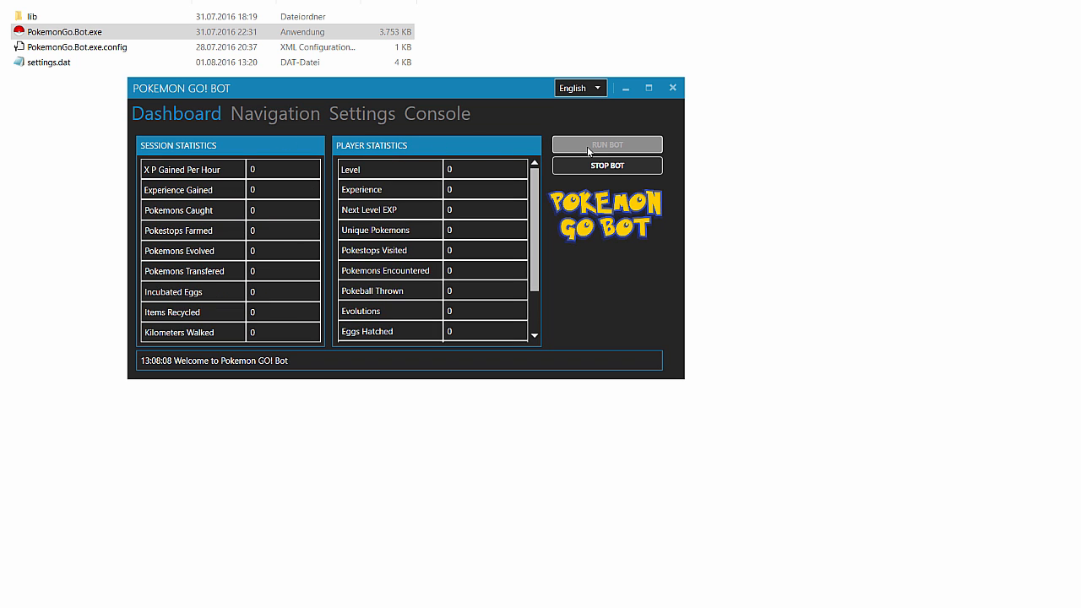
{"action": "left_click", "coordinate": [607, 143]}
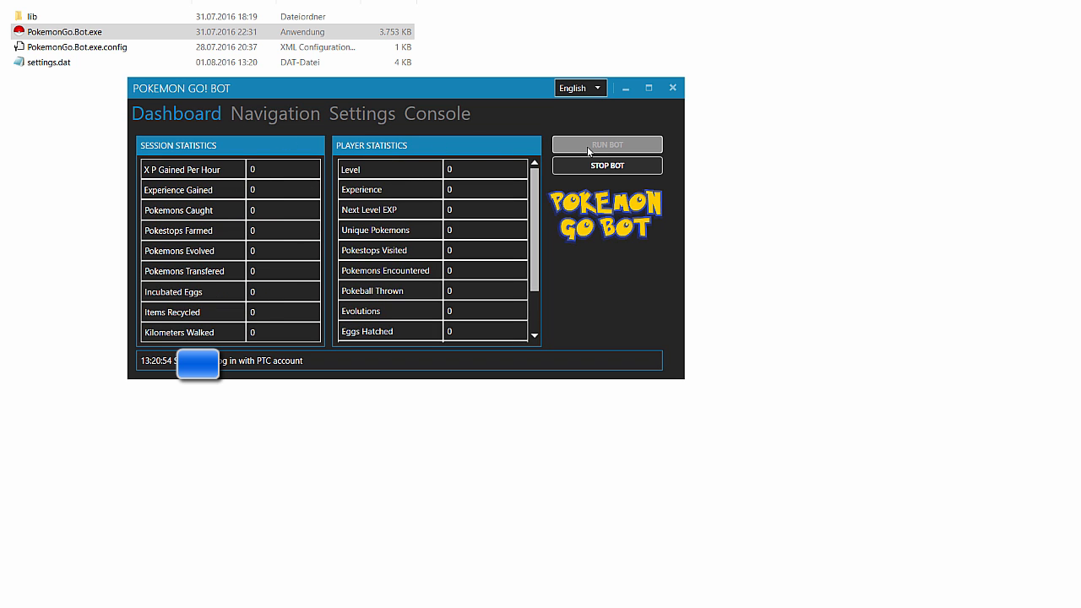
{"action": "left_click", "coordinate": [436, 113]}
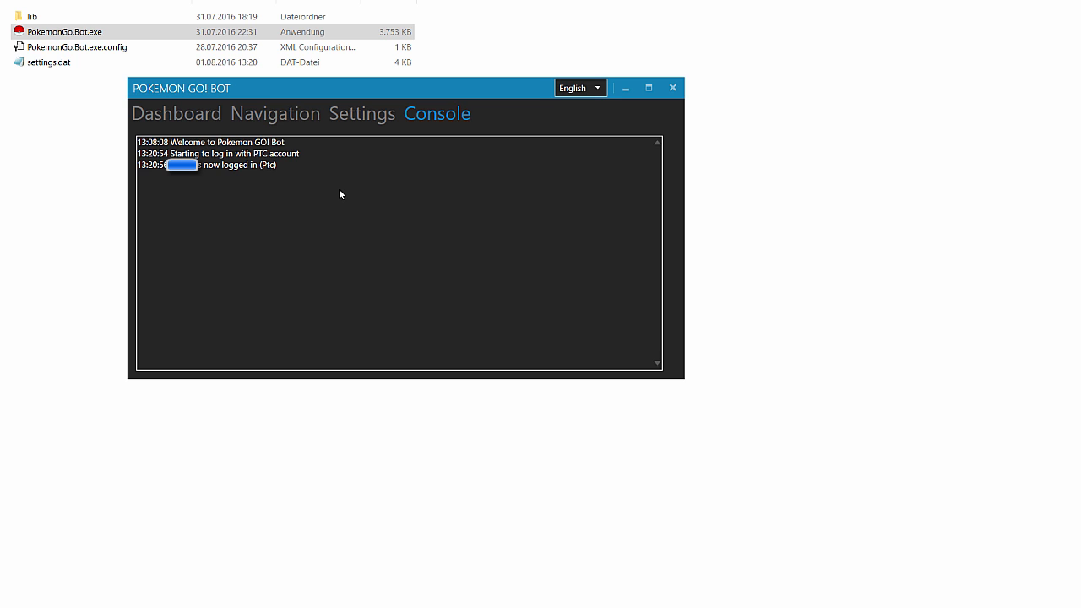
{"action": "mouse_move", "coordinate": [358, 164]}
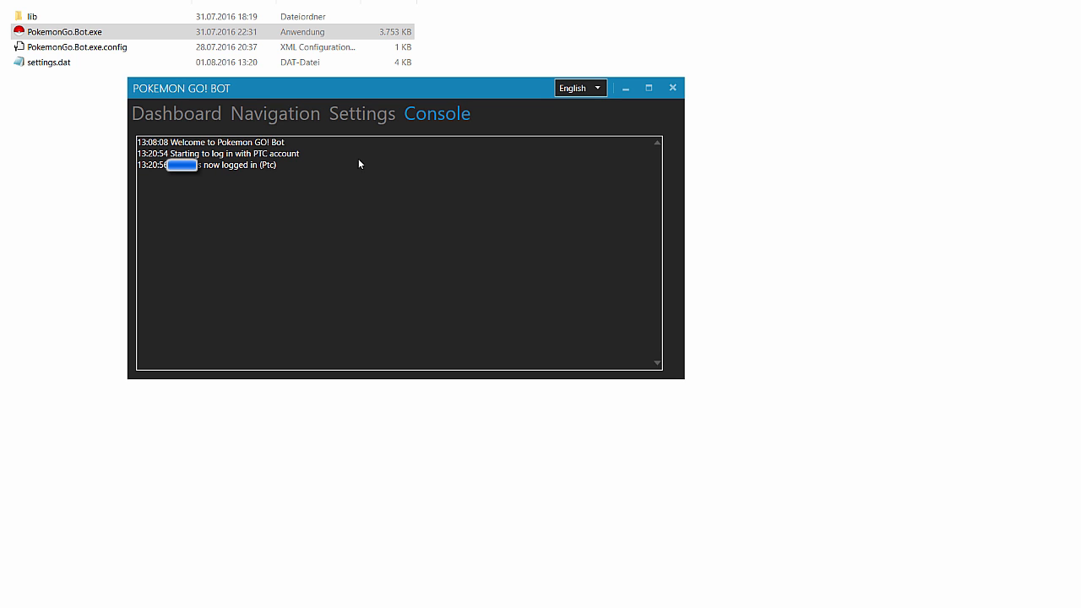
Zoom the Navigation map from Europe down to the running bot's street-level marker
{"action": "left_click", "coordinate": [273, 113]}
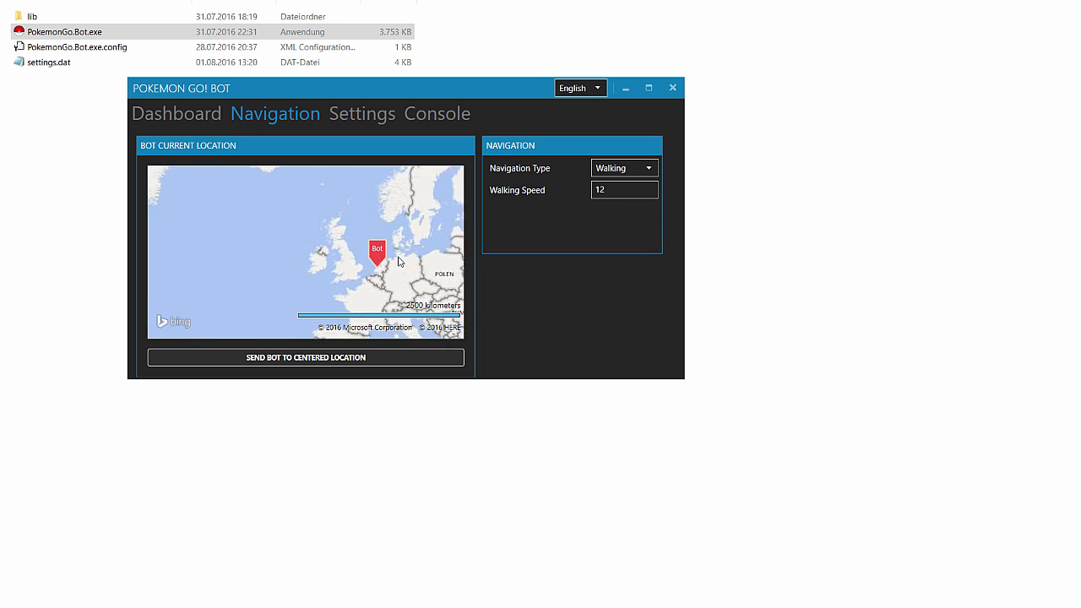
{"action": "scroll", "scroll_direction": "up", "scroll_amount": 3}
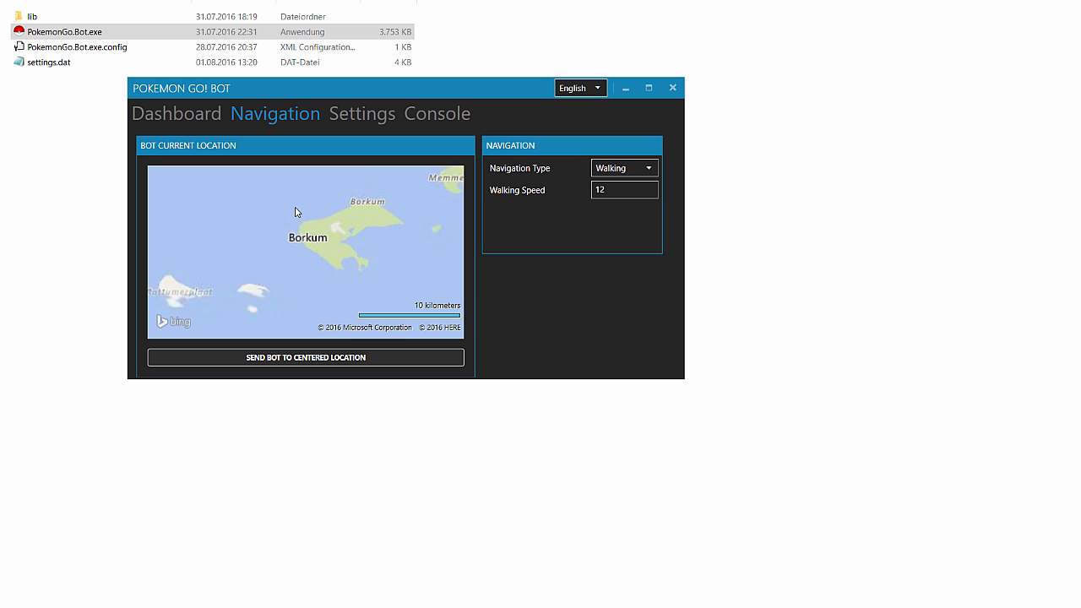
{"action": "scroll", "scroll_direction": "down", "scroll_amount": 3}
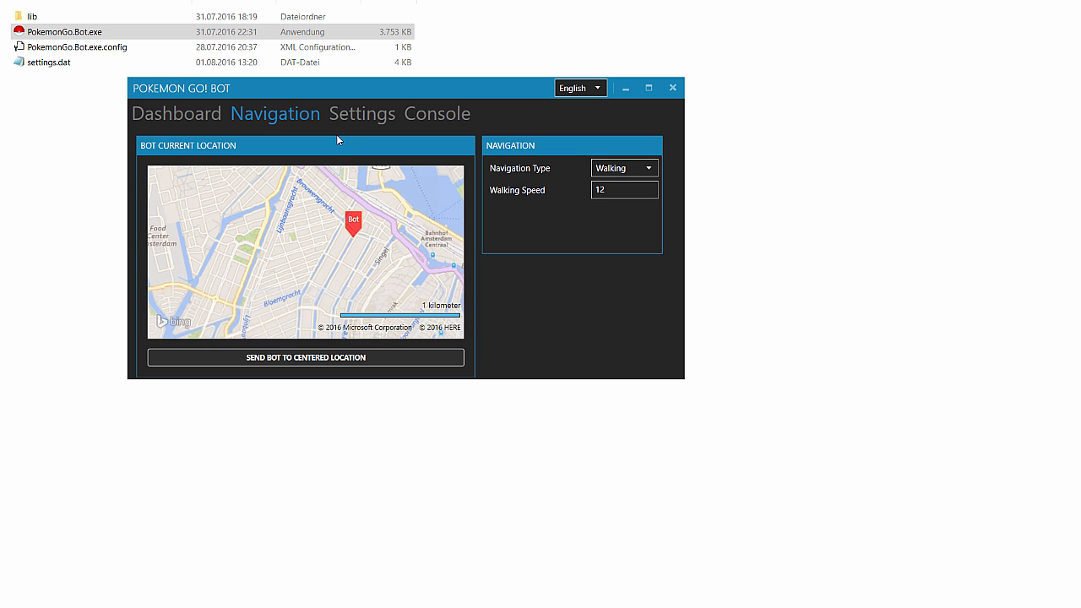
{"action": "mouse_move", "coordinate": [314, 206]}
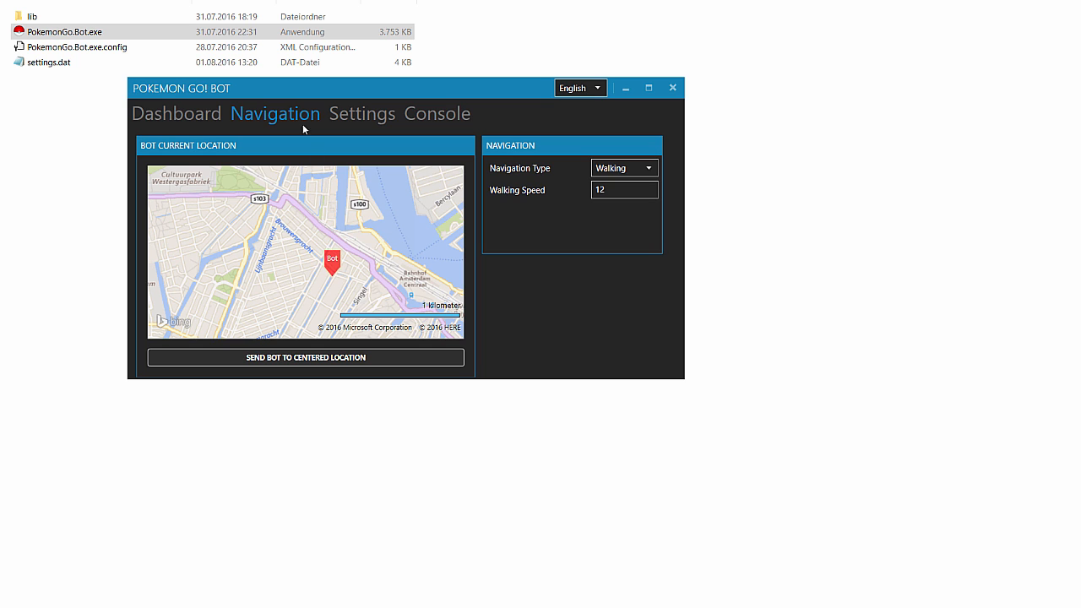
Check the climbing Dashboard statistics, then follow the Console log of a Magikarp catch and walking
{"action": "left_click", "coordinate": [176, 114]}
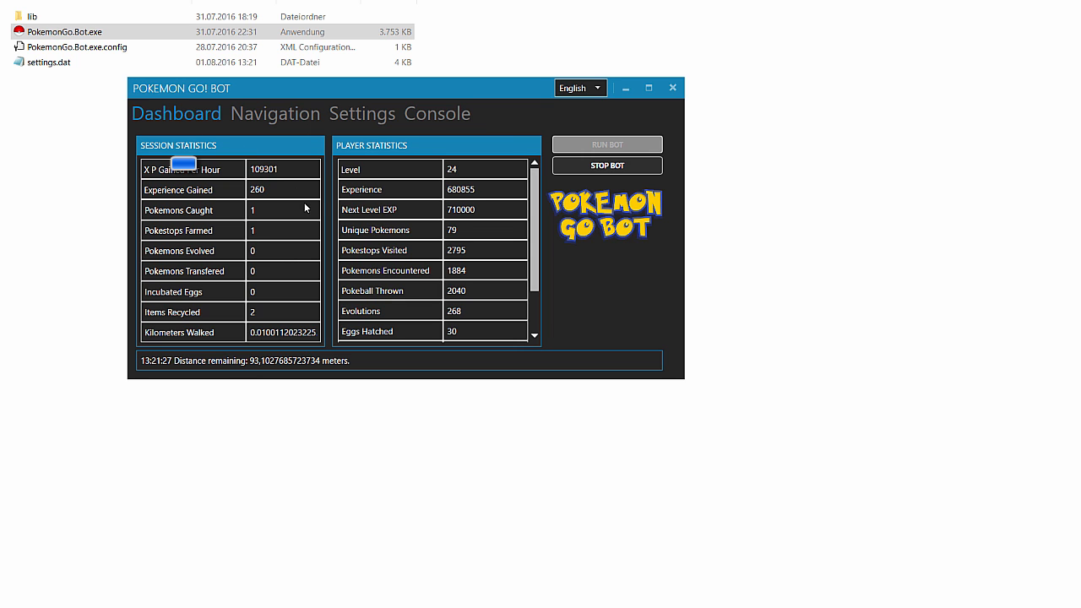
{"action": "left_click", "coordinate": [437, 113]}
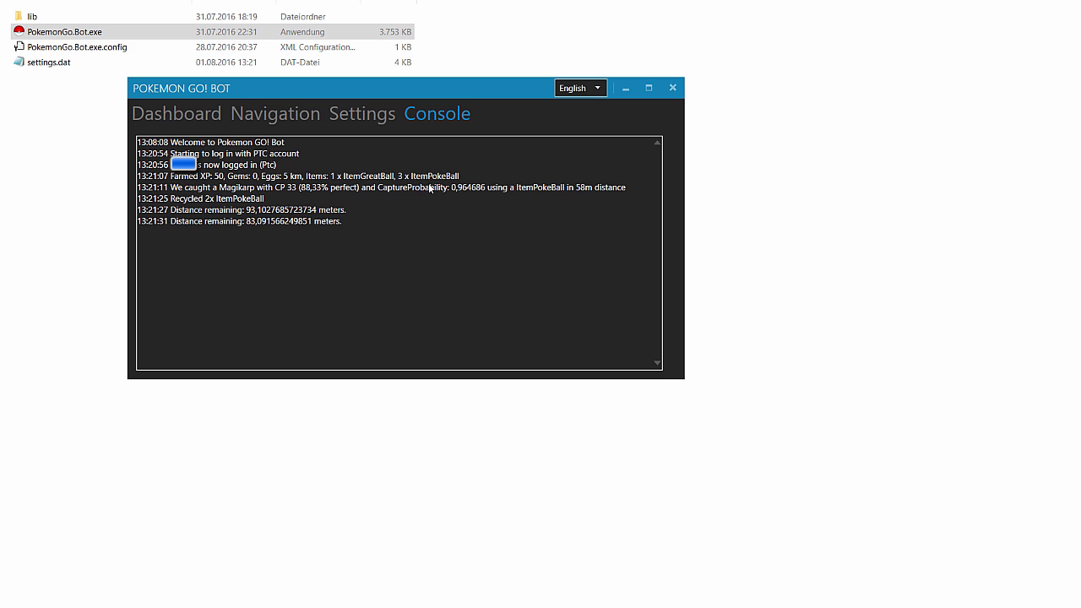
{"action": "mouse_move", "coordinate": [436, 197]}
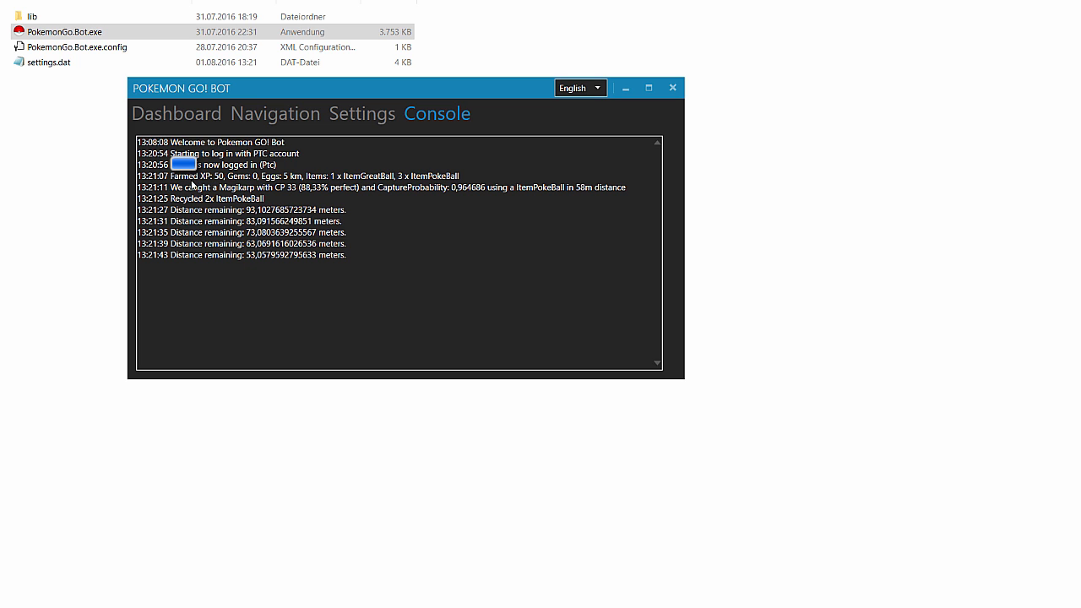
{"action": "mouse_move", "coordinate": [256, 250]}
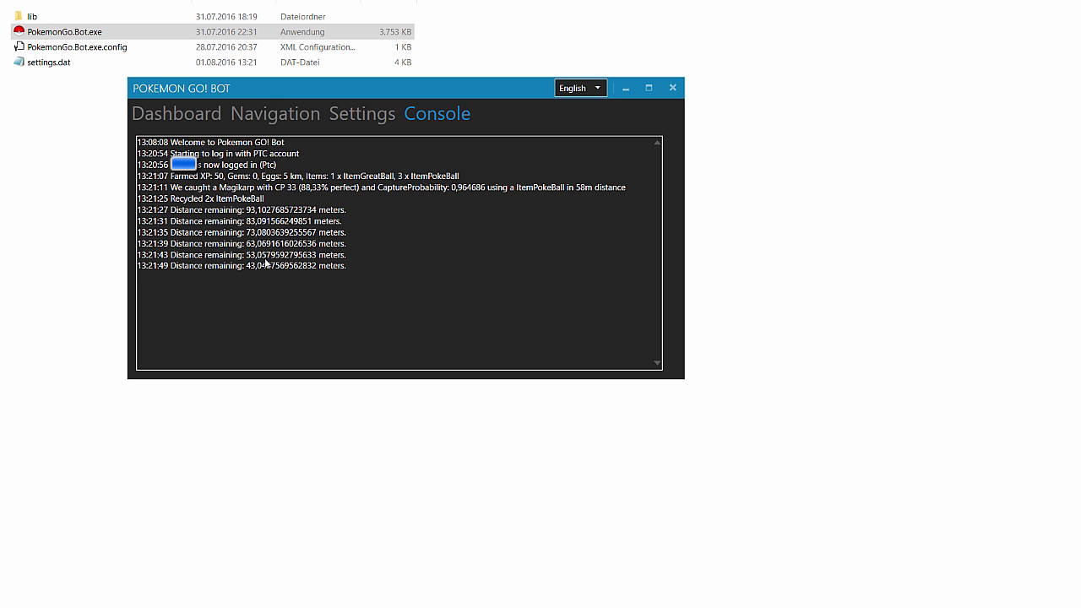
{"action": "mouse_move", "coordinate": [429, 229]}
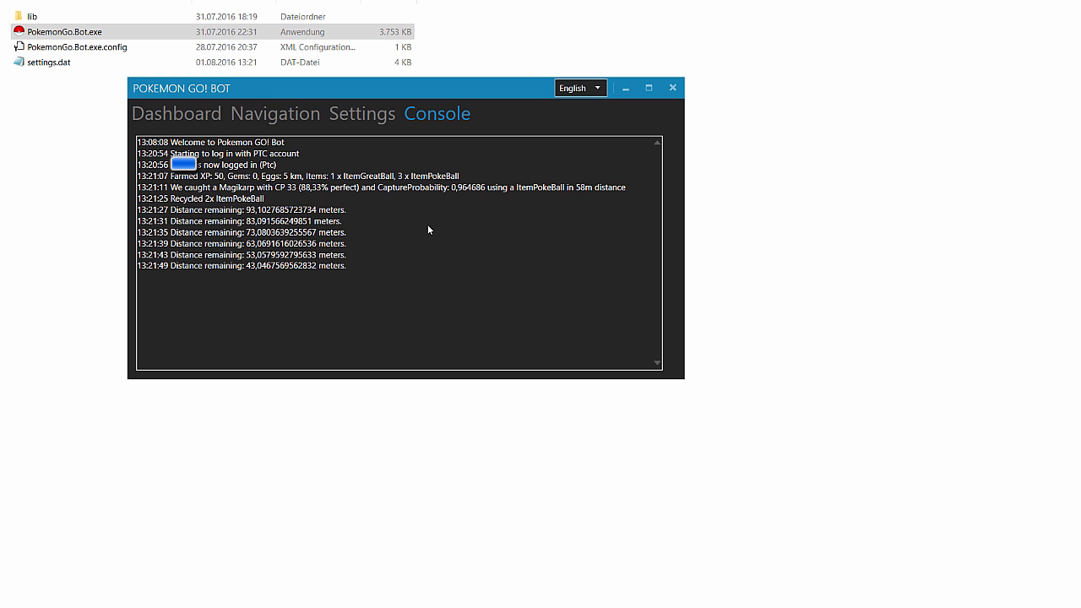
{"action": "mouse_move", "coordinate": [273, 113]}
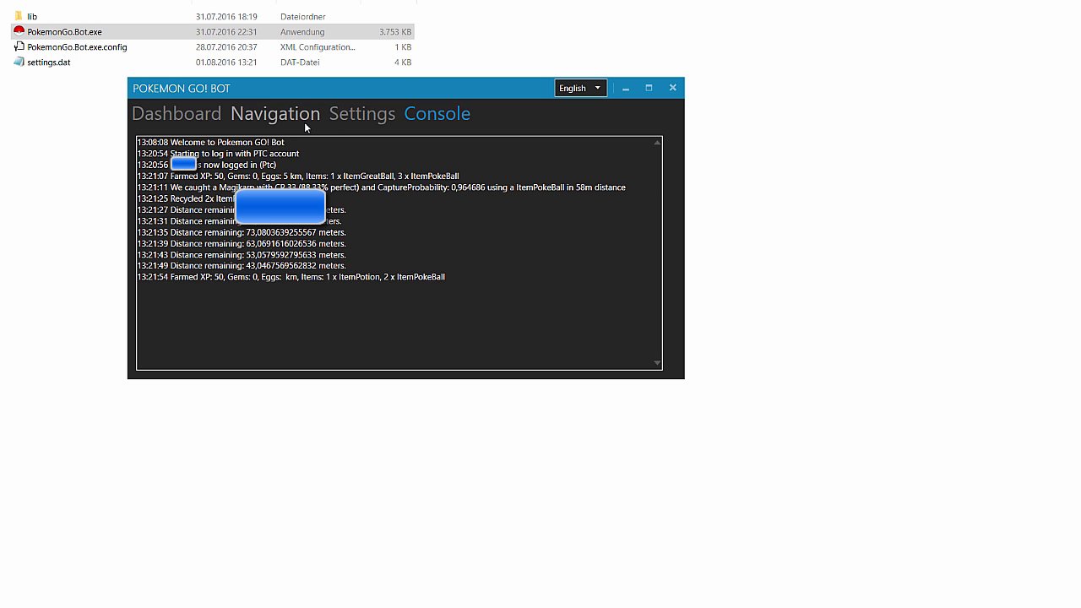
Review the saved PTC settings, then return to the Dashboard showing 310 XP, one catch and two Pokéstops
{"action": "left_click", "coordinate": [362, 113]}
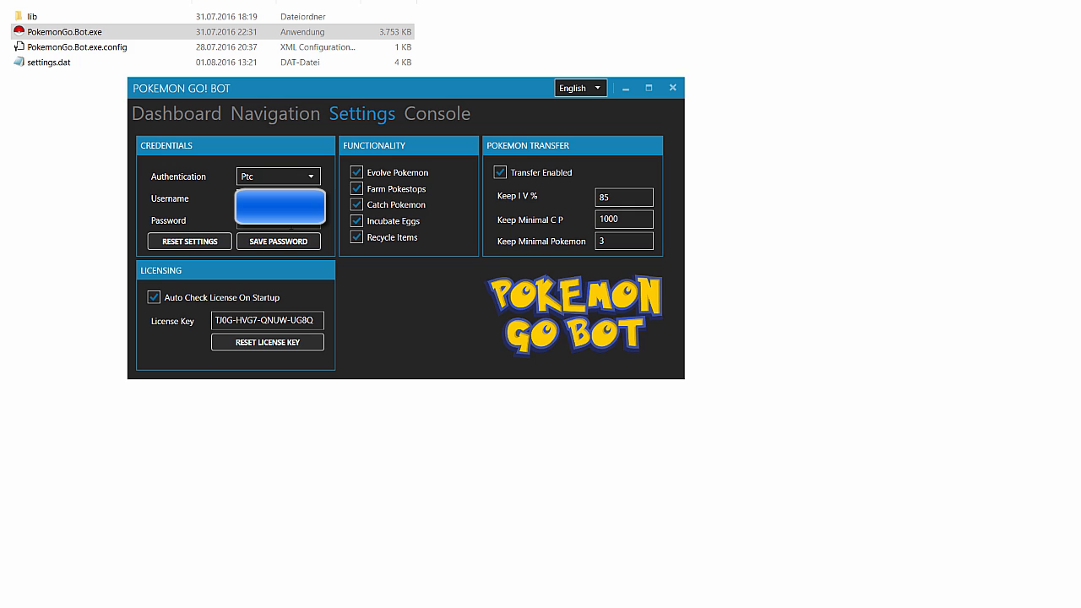
{"action": "mouse_move", "coordinate": [213, 234]}
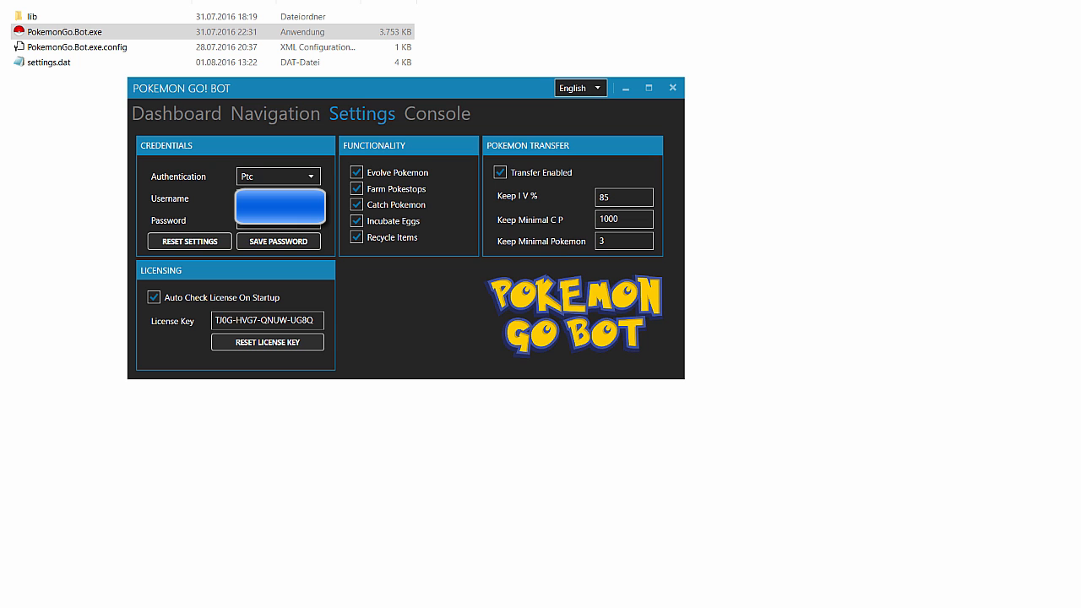
{"action": "mouse_move", "coordinate": [175, 128]}
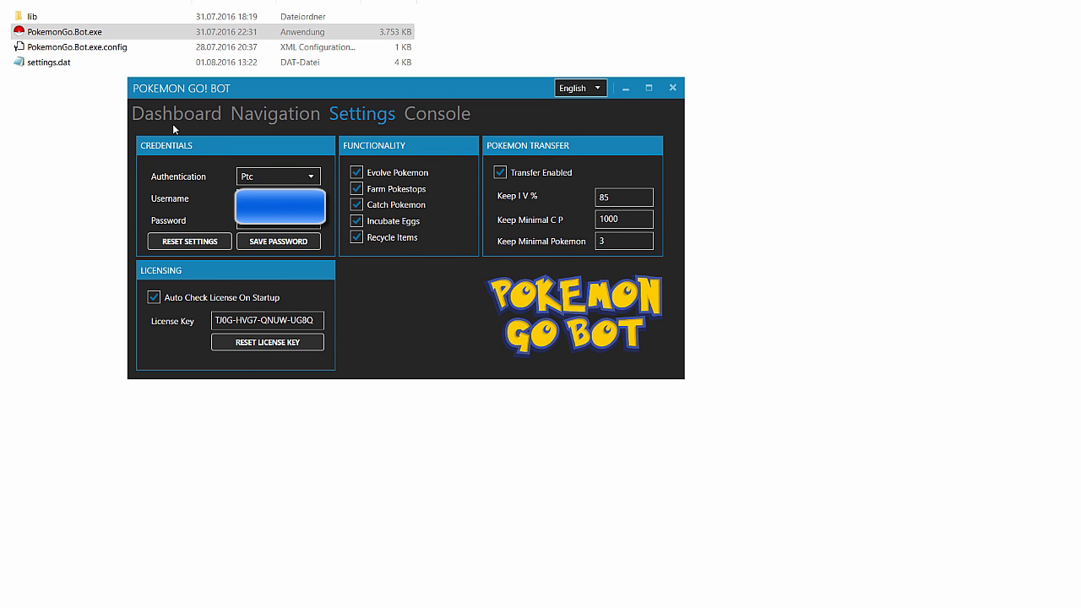
{"action": "left_click", "coordinate": [175, 113]}
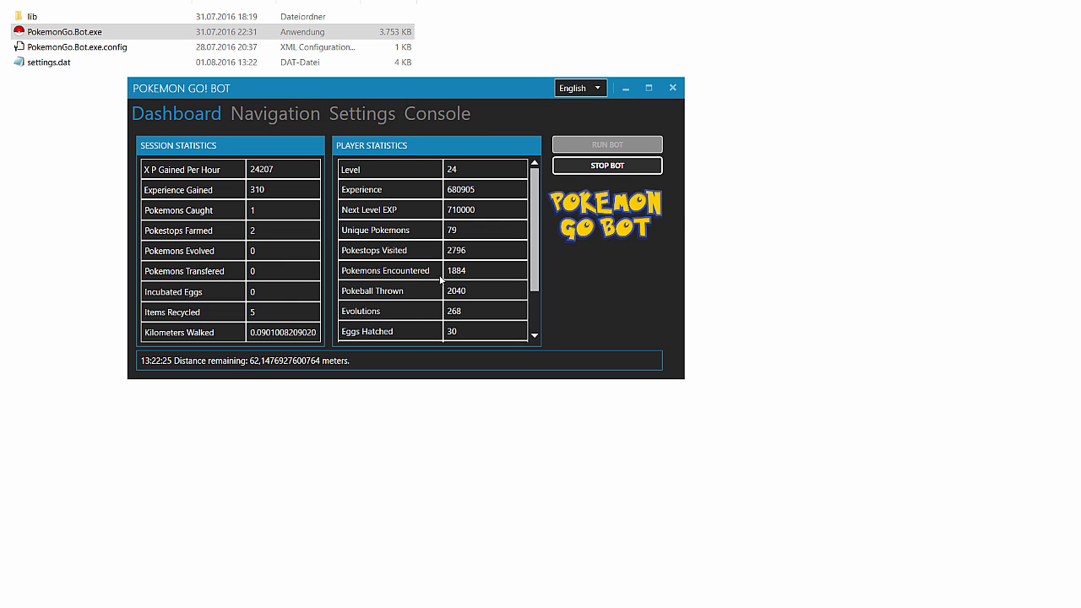